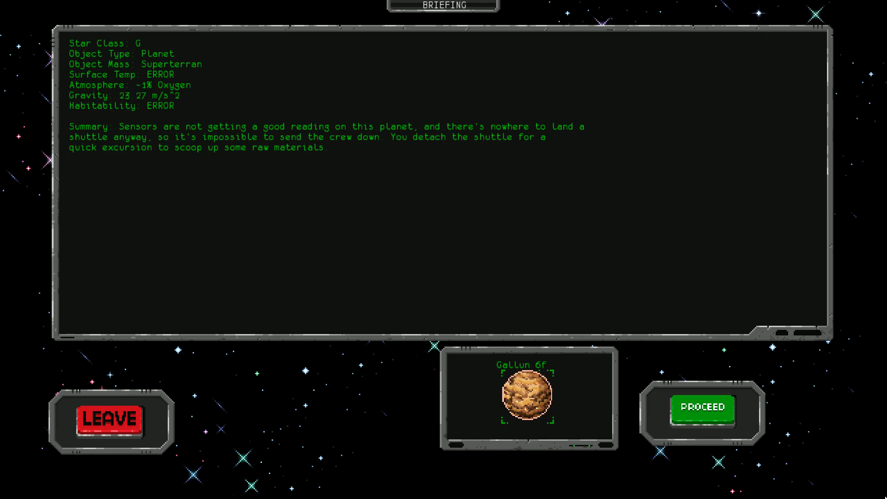
mouse_move(747, 482)
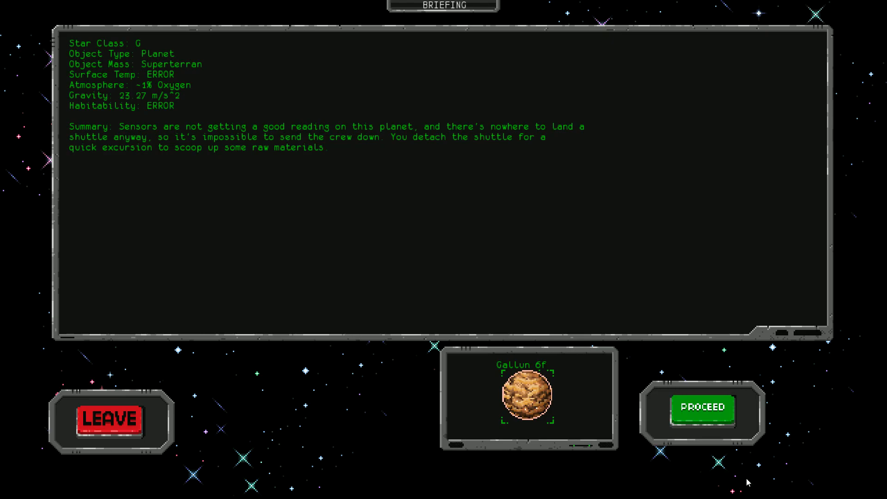
Step: Proceed into the Gallun 6f shuttle excursion to reach the fuel-harvesting site choice
click(702, 409)
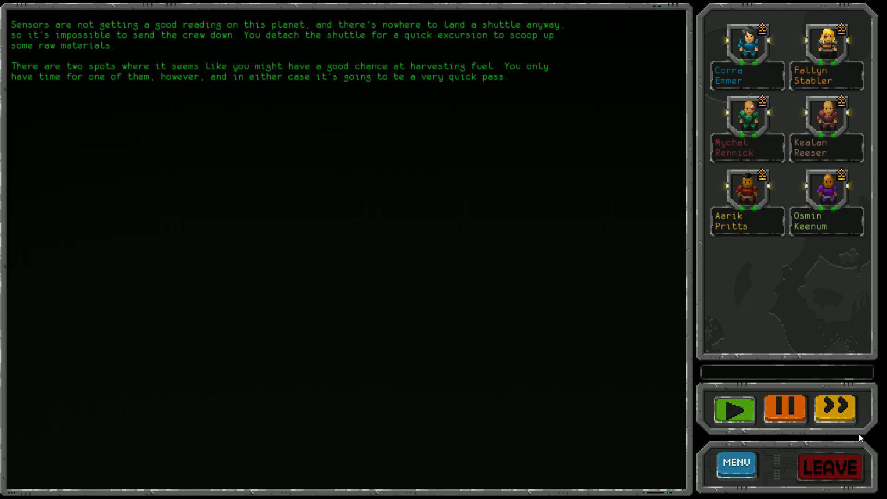
mouse_move(502, 413)
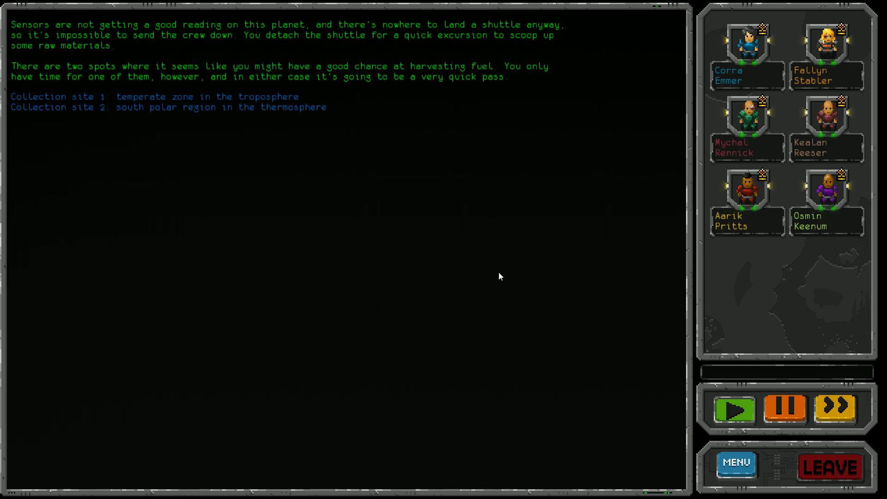
mouse_move(523, 245)
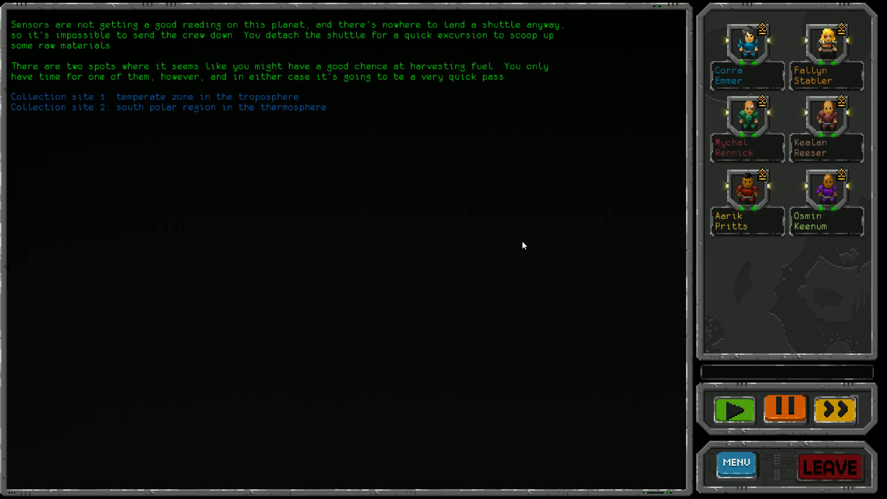
mouse_move(527, 242)
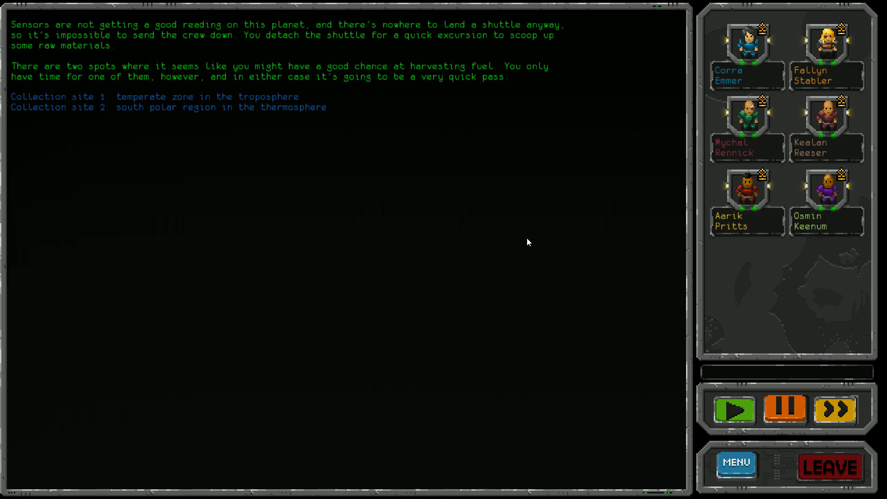
mouse_move(473, 215)
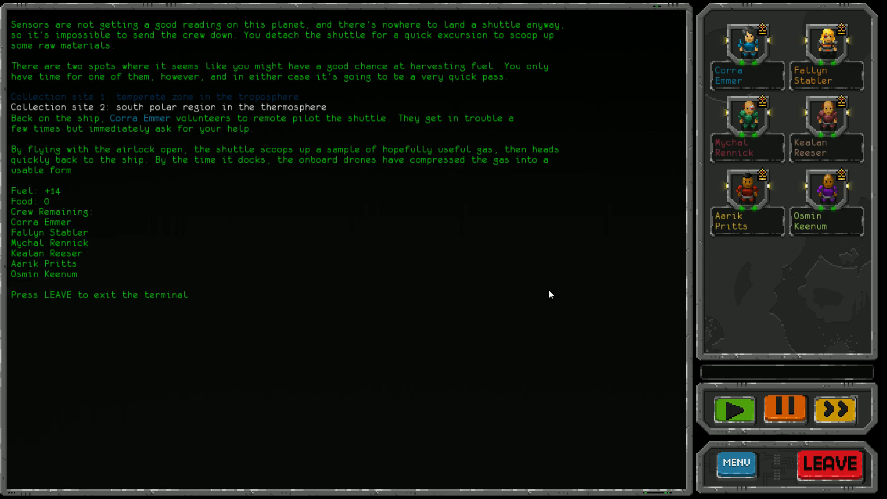
mouse_move(543, 296)
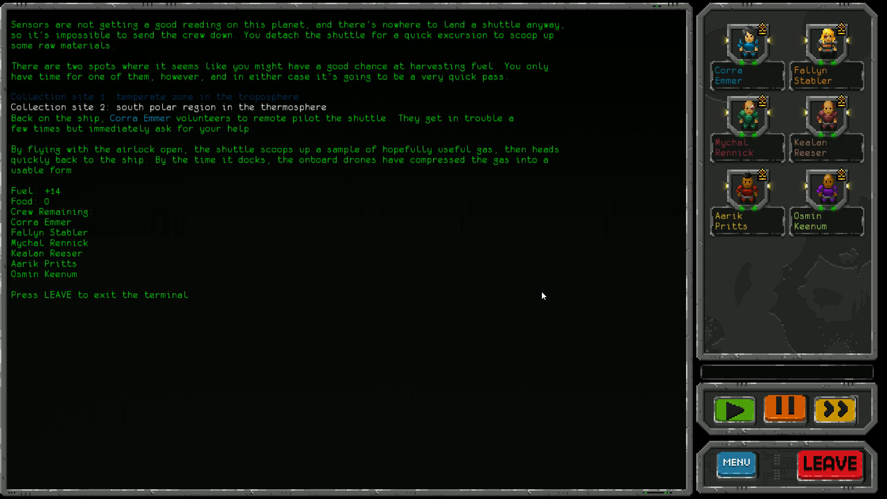
Step: Leave the Gallun 6f report and travel to Jeter 79 to view its briefing
click(824, 465)
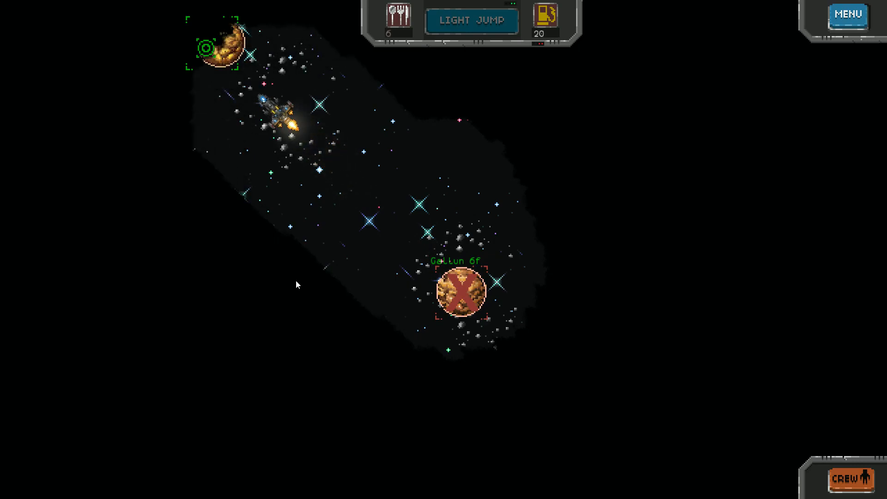
click(460, 291)
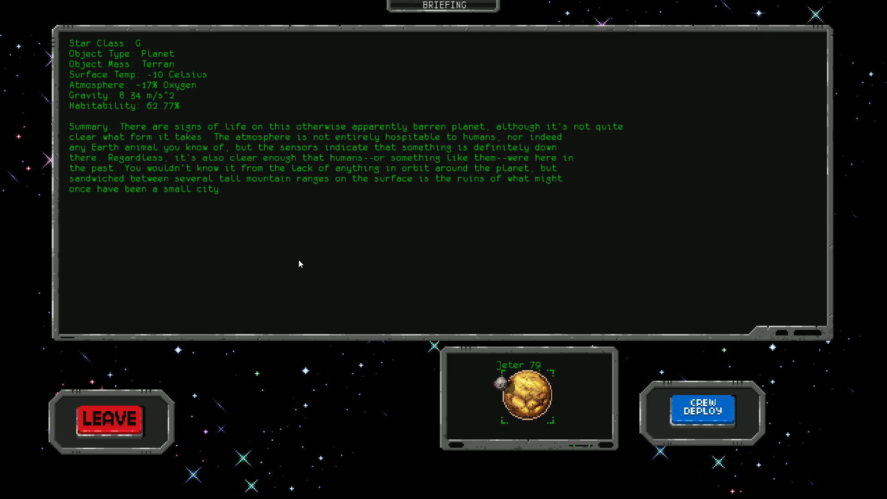
mouse_move(268, 243)
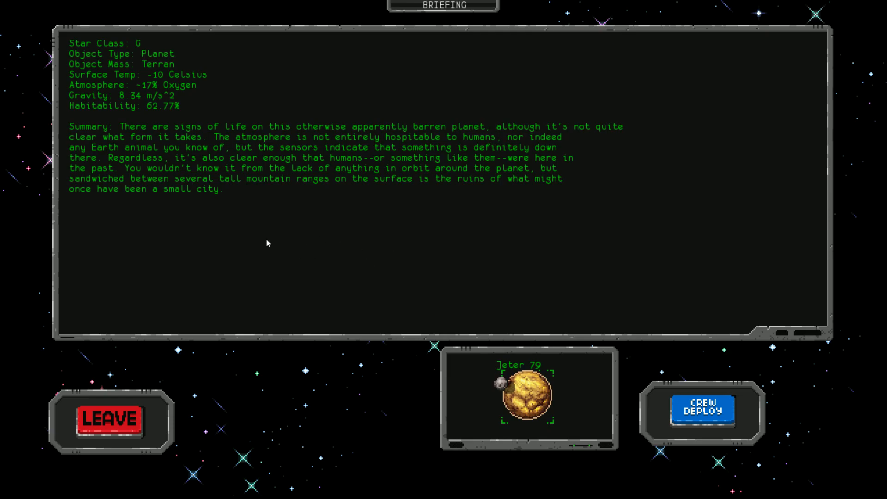
mouse_move(291, 259)
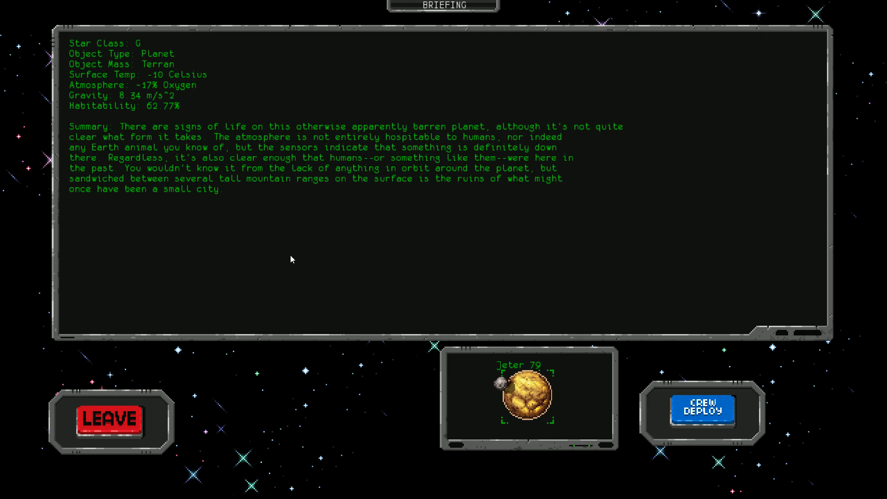
mouse_move(300, 263)
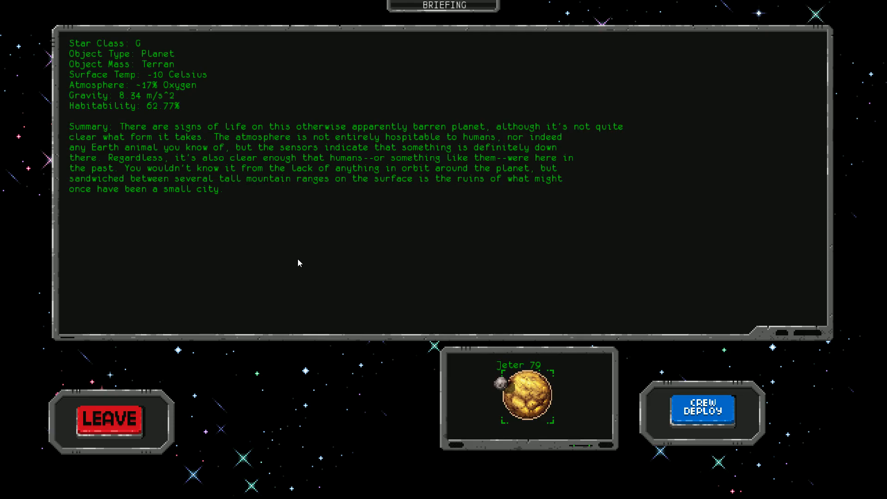
mouse_move(308, 260)
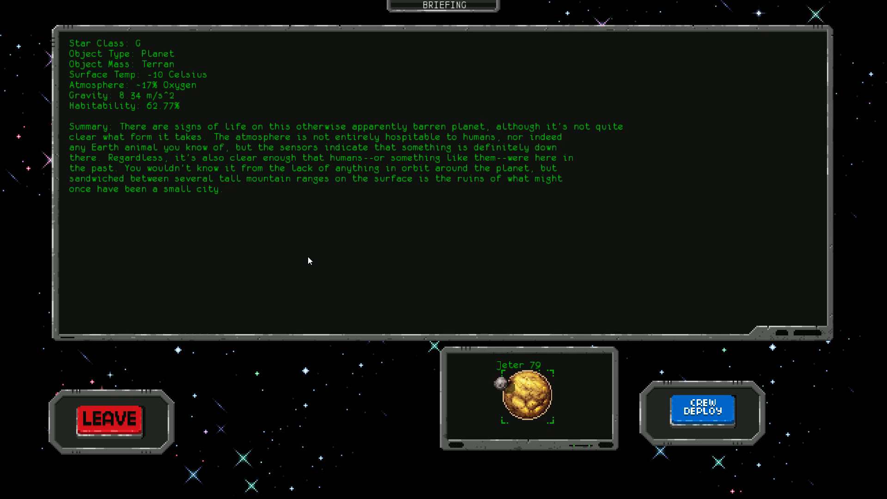
Step: Start team selection, assigning Mychal Rennick as medic and Aarik Pritts as engineer
click(702, 408)
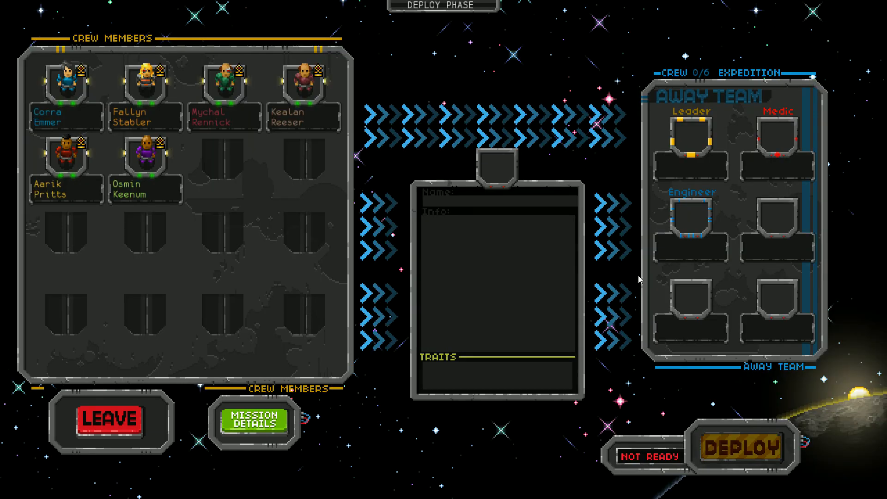
mouse_move(615, 250)
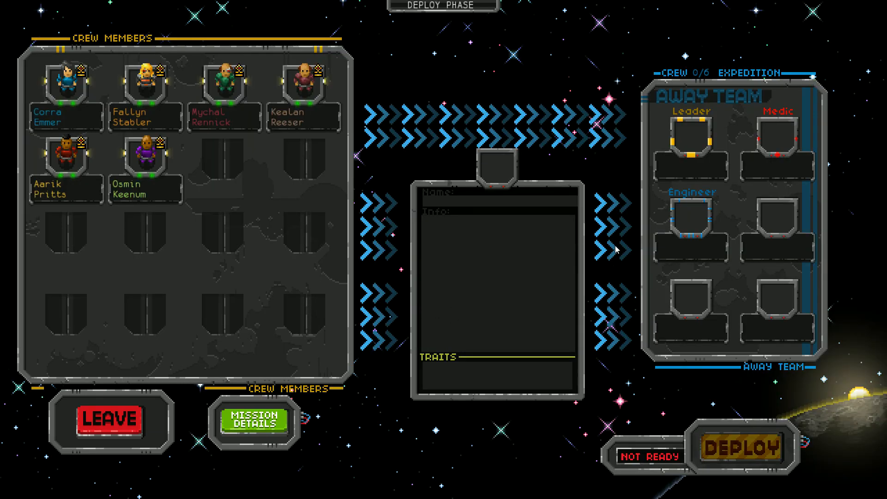
mouse_move(131, 251)
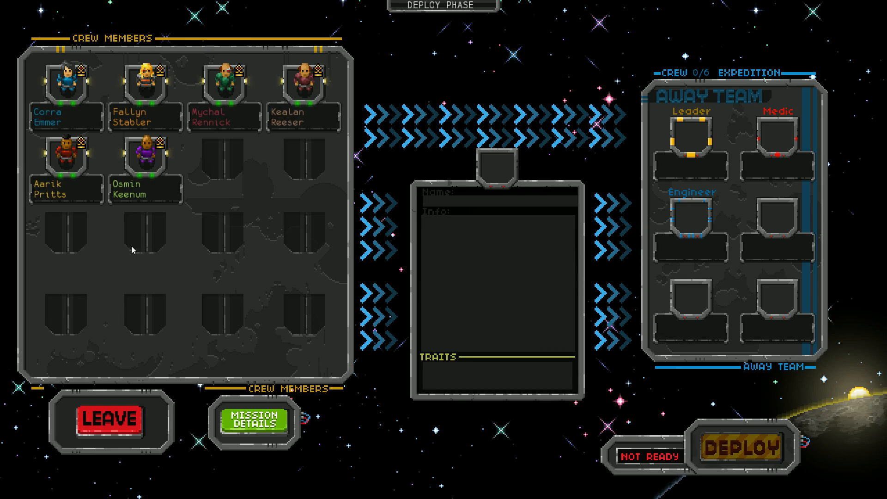
mouse_move(208, 258)
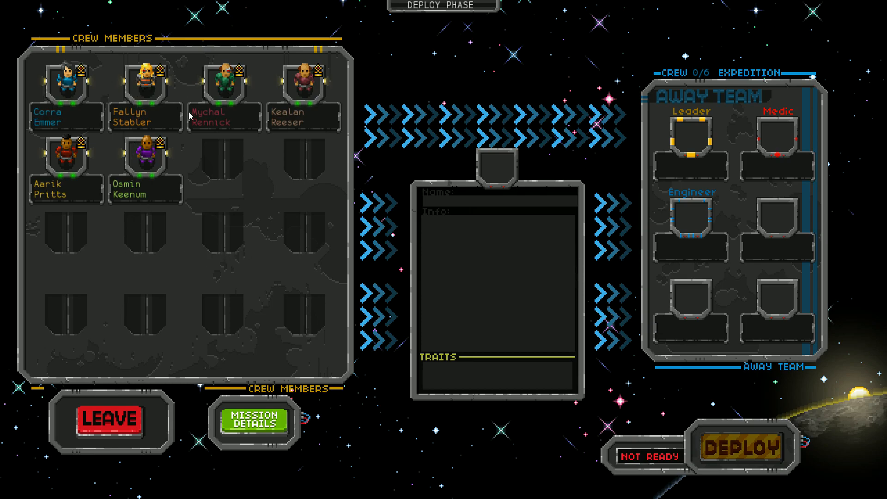
mouse_move(194, 158)
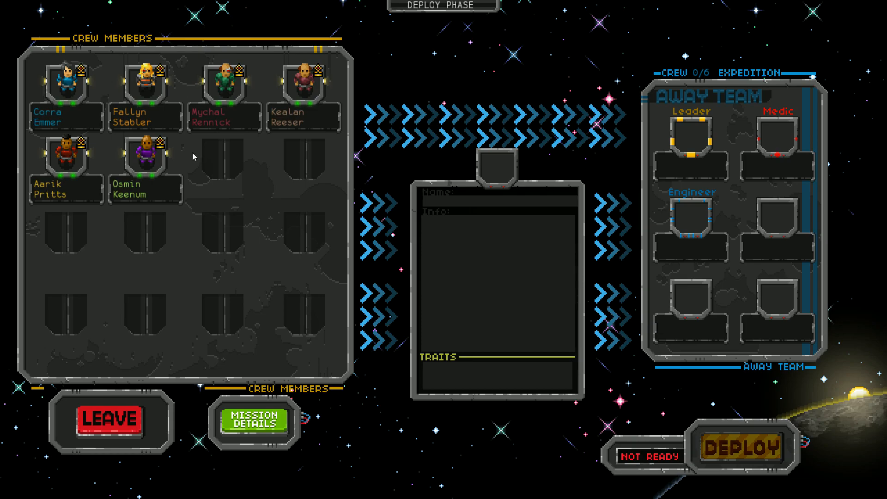
click(65, 85)
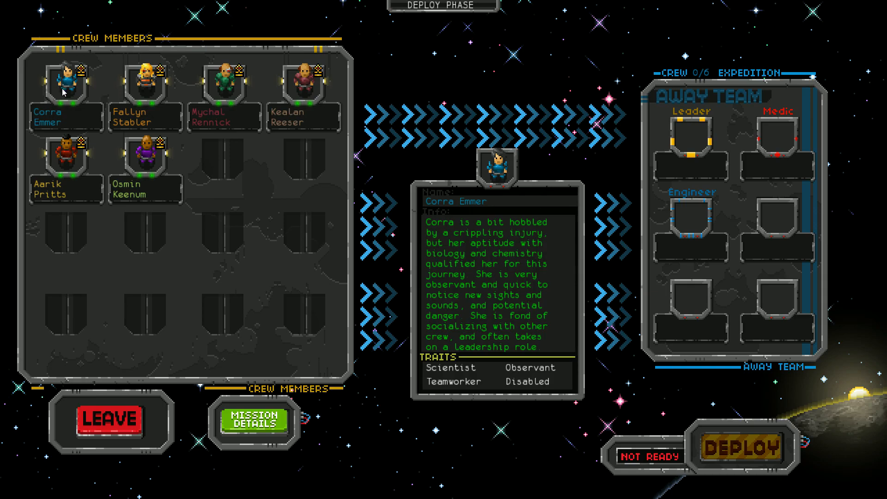
click(144, 83)
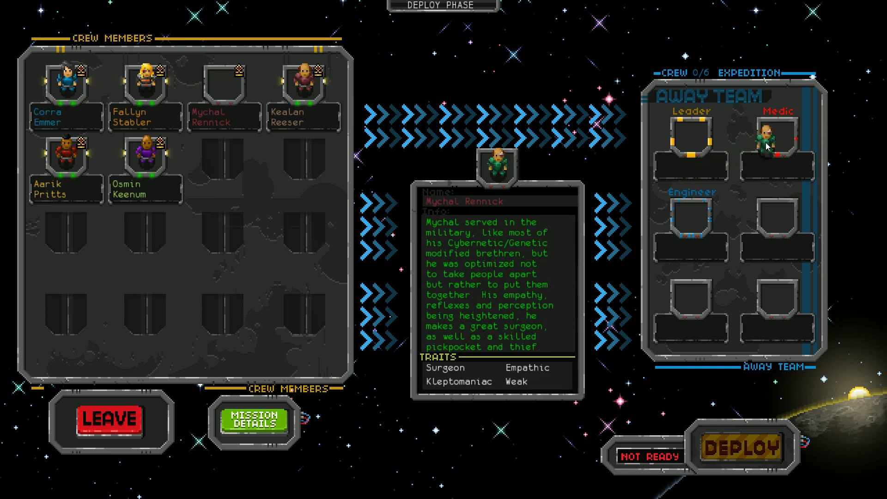
click(224, 88)
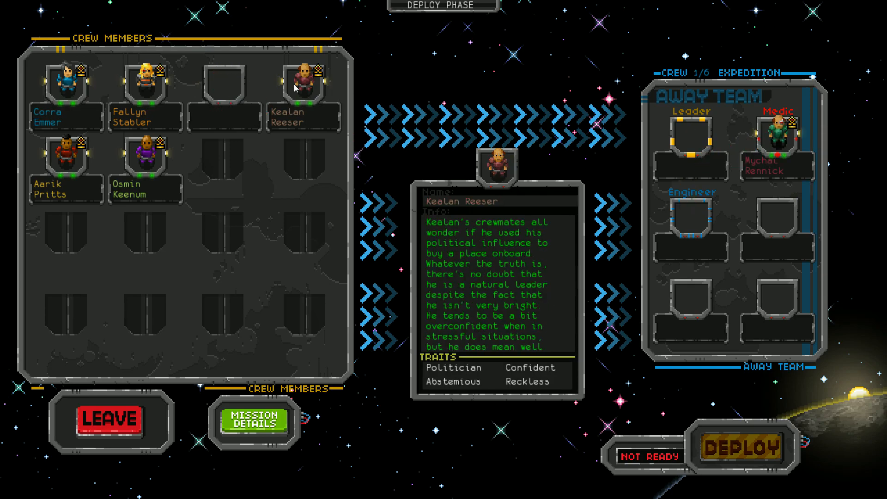
click(64, 158)
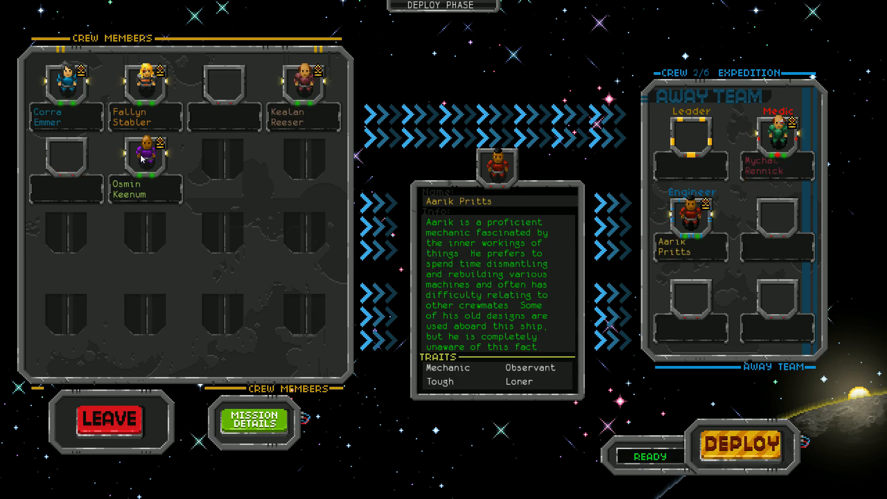
click(144, 153)
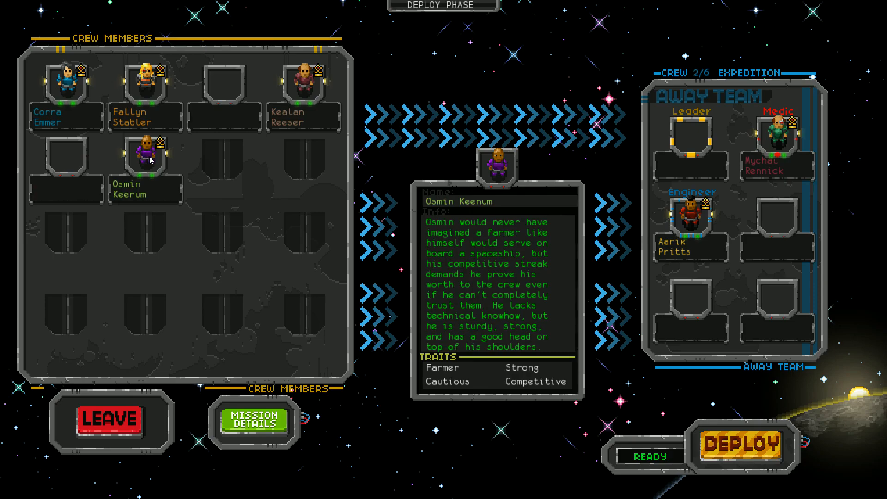
mouse_move(205, 174)
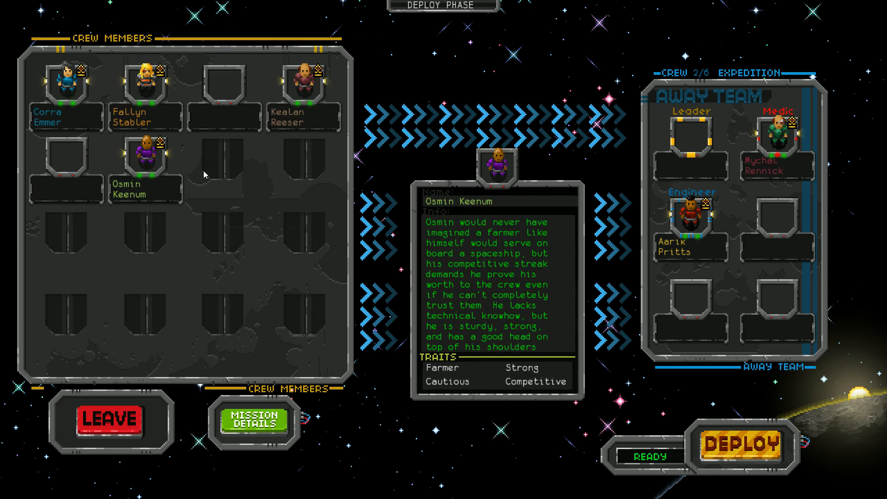
mouse_move(203, 179)
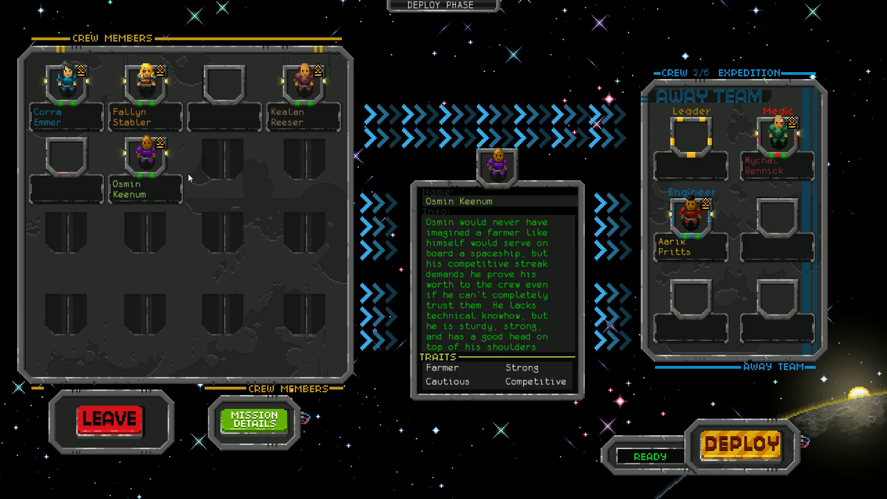
mouse_move(189, 177)
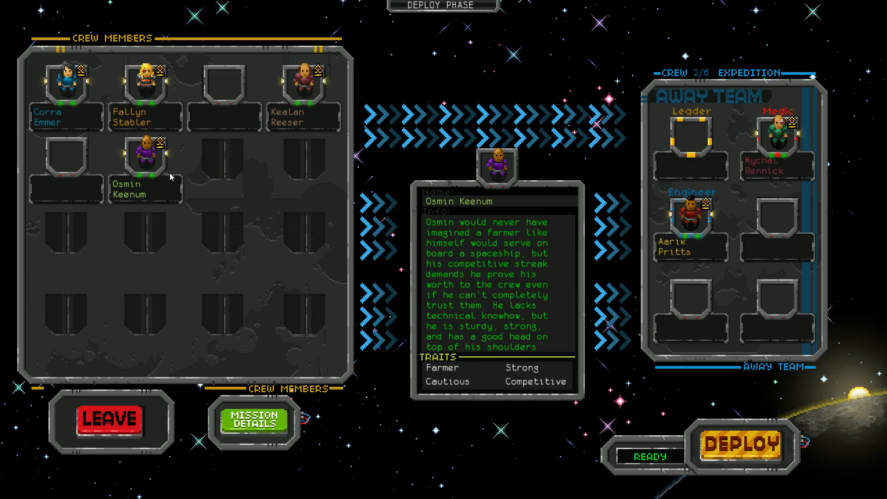
mouse_move(206, 166)
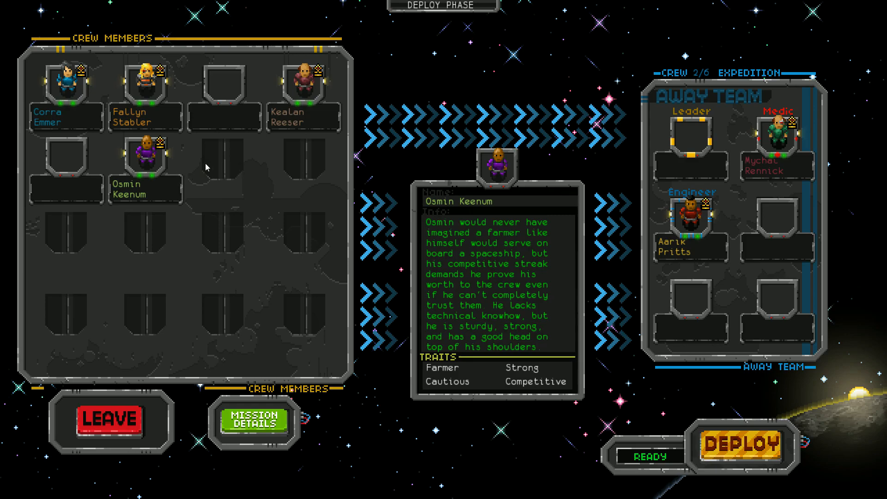
mouse_move(319, 95)
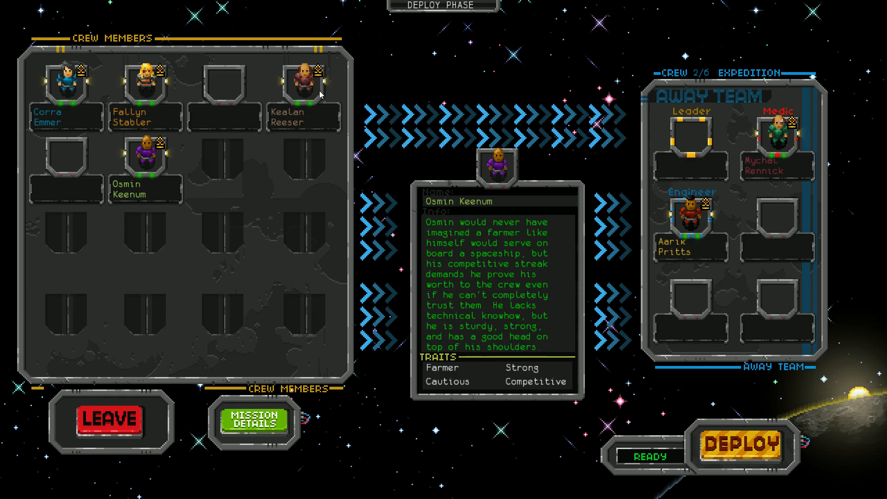
Step: Review Kealan Reeser, then assign Corra Emmer as expedition leader
click(303, 85)
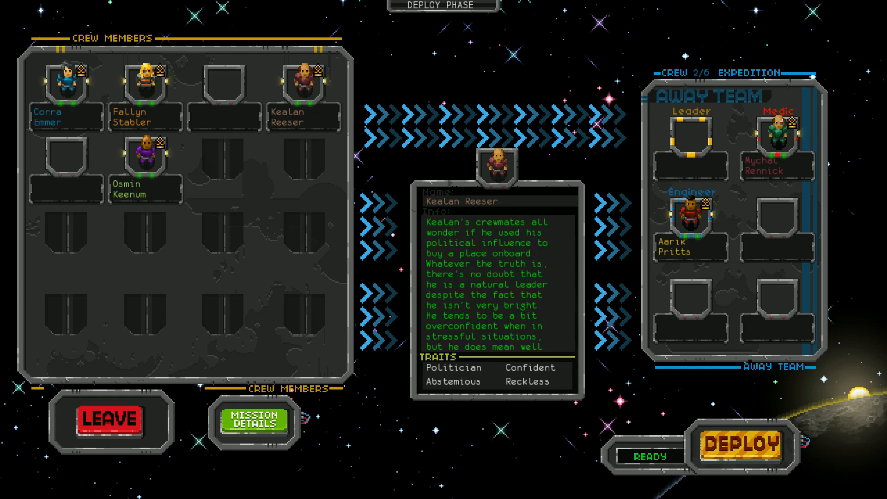
click(64, 82)
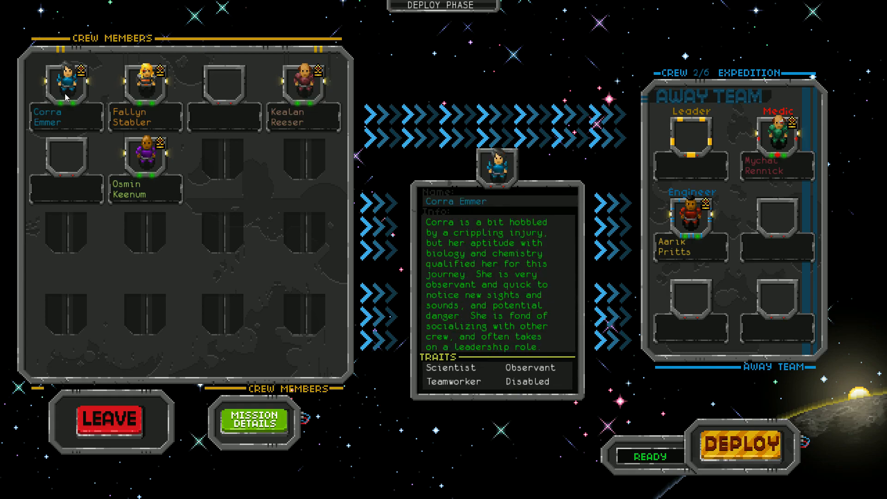
click(66, 83)
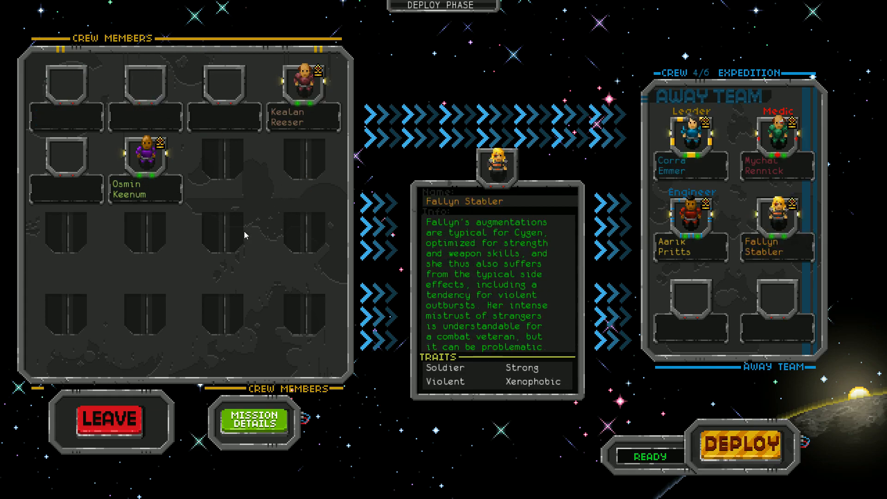
mouse_move(241, 303)
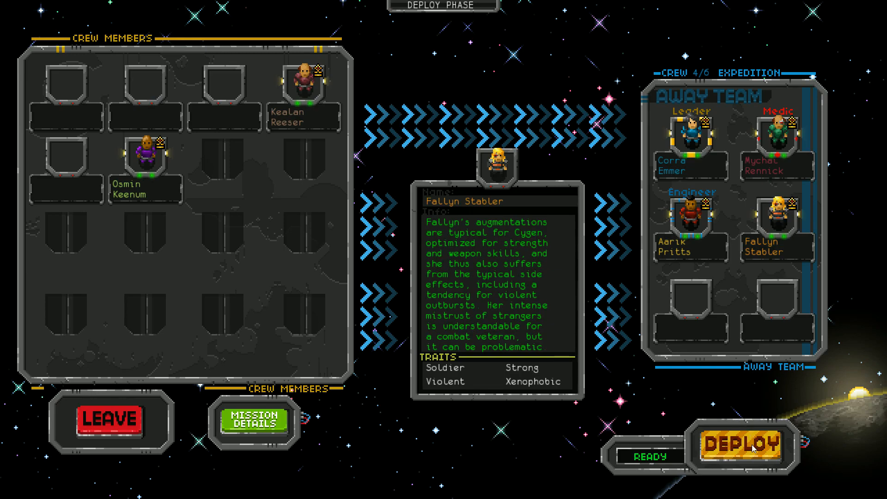
Step: Deploy the four-person away team to Jeter 79's ruined city
click(737, 445)
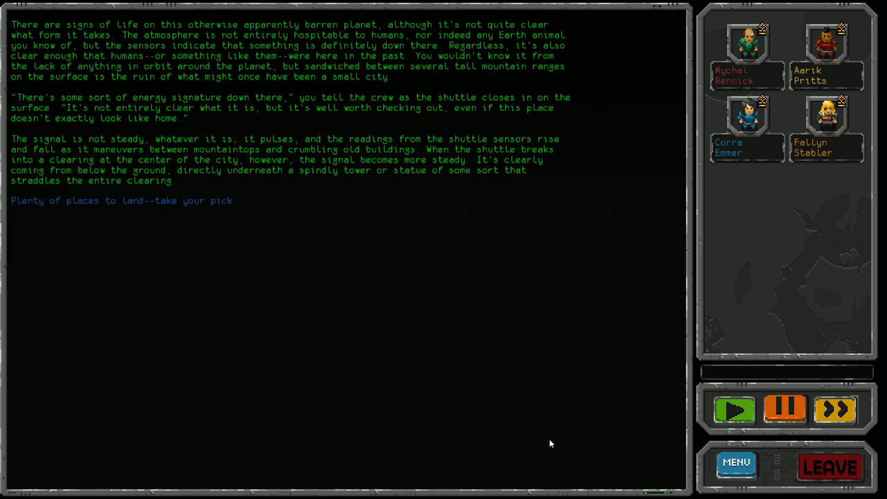
mouse_move(131, 240)
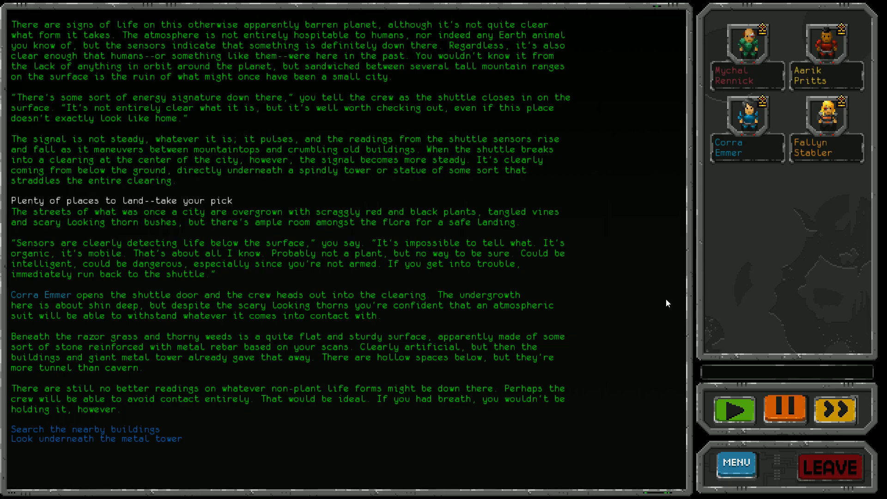
mouse_move(663, 303)
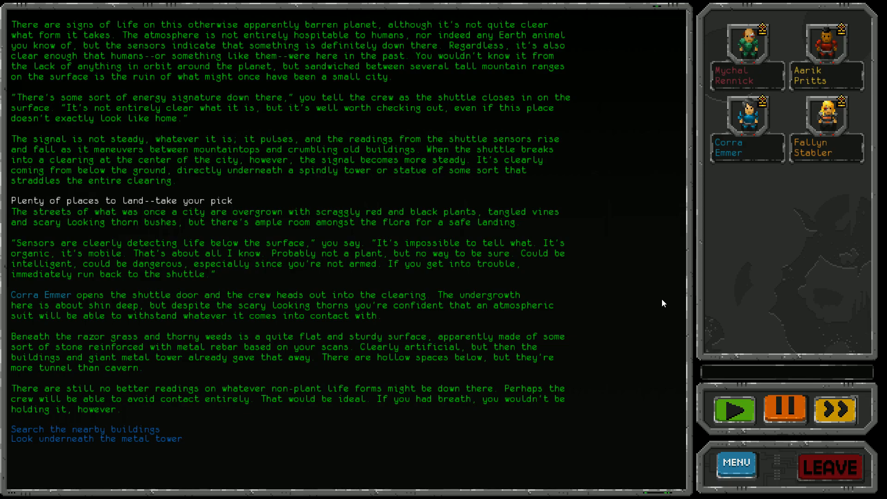
Step: Have the crew search the nearby buildings until rustling is heard near the tower
click(86, 429)
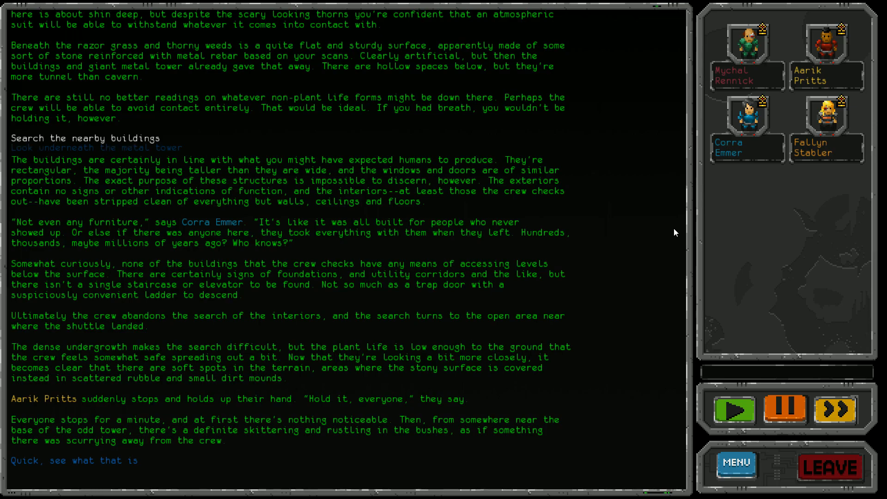
mouse_move(173, 446)
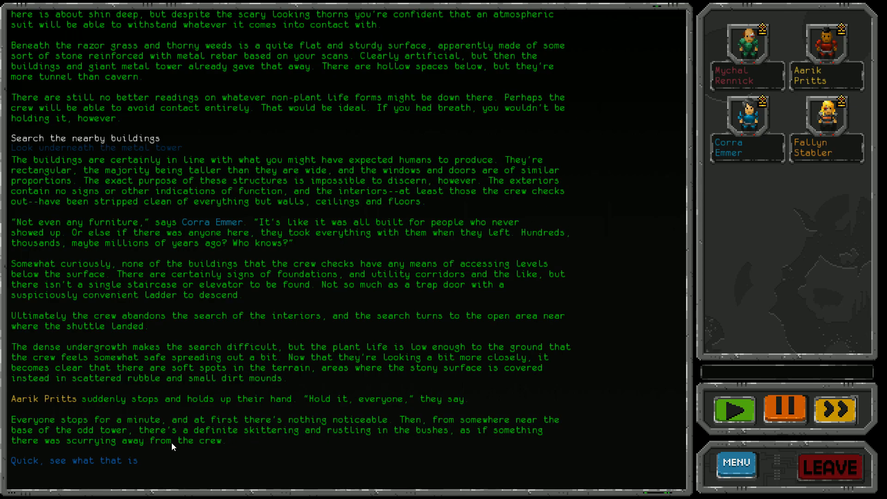
Step: Chase the rustling noise, revealing the albino creature and the hidden hatch
click(75, 461)
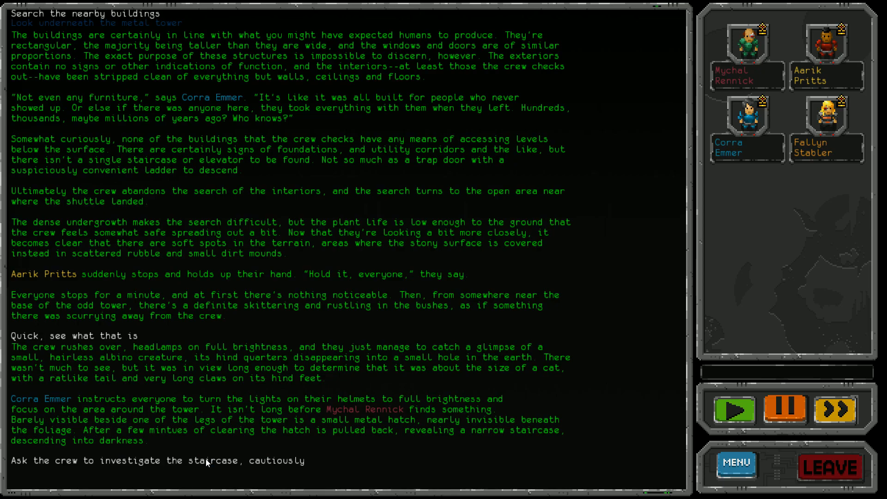
Step: Send the crew cautiously down the staircase, where Fallyn catches an albino creature
click(158, 461)
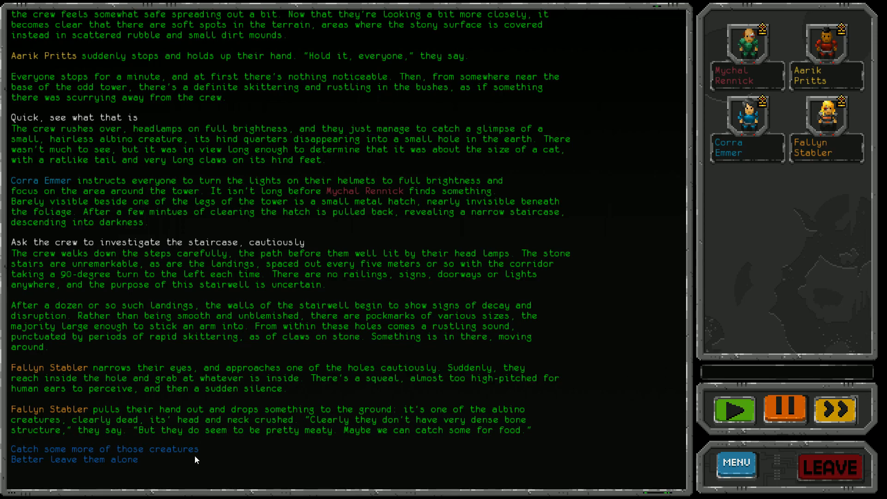
Step: Have the crew catch more creatures for food while descending to the antechamber
click(105, 449)
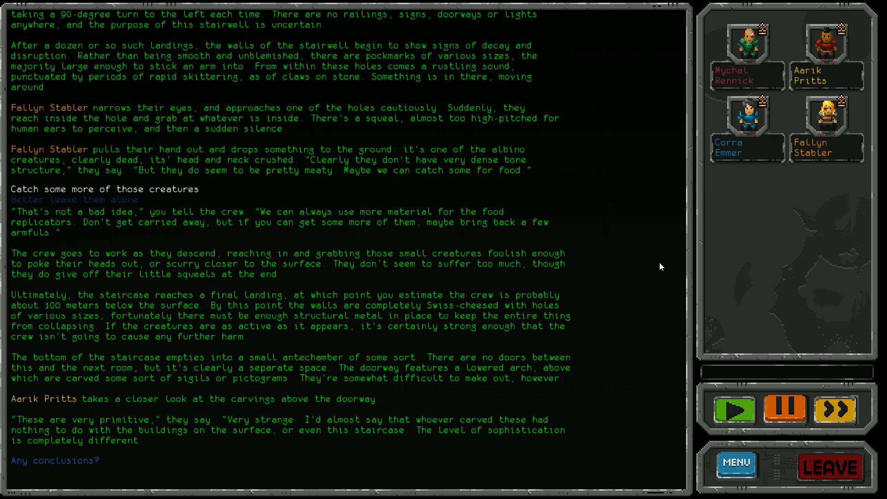
mouse_move(700, 238)
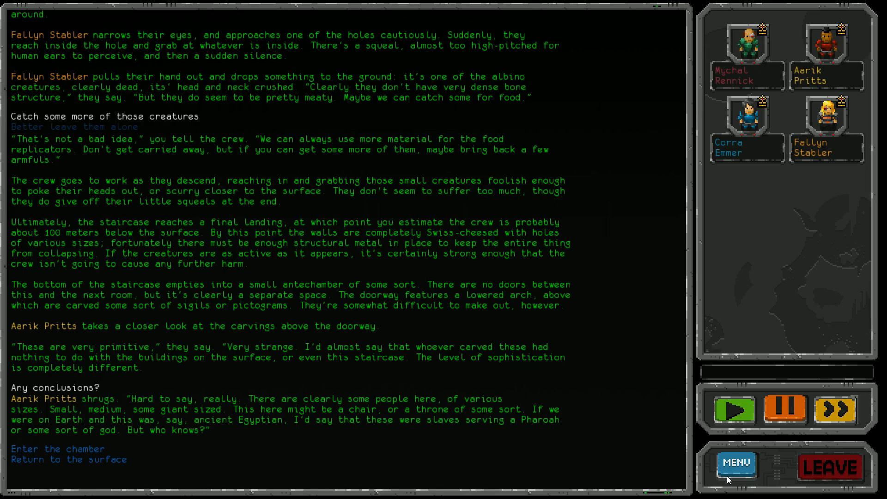
mouse_move(732, 477)
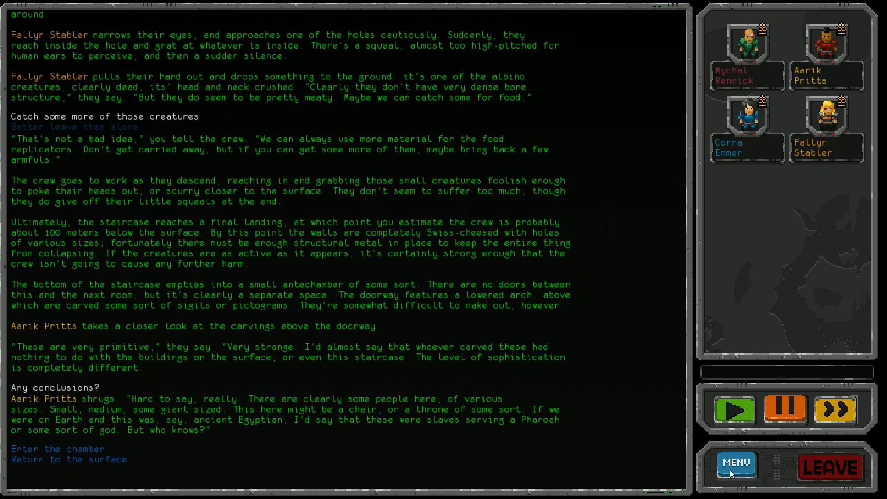
mouse_move(769, 185)
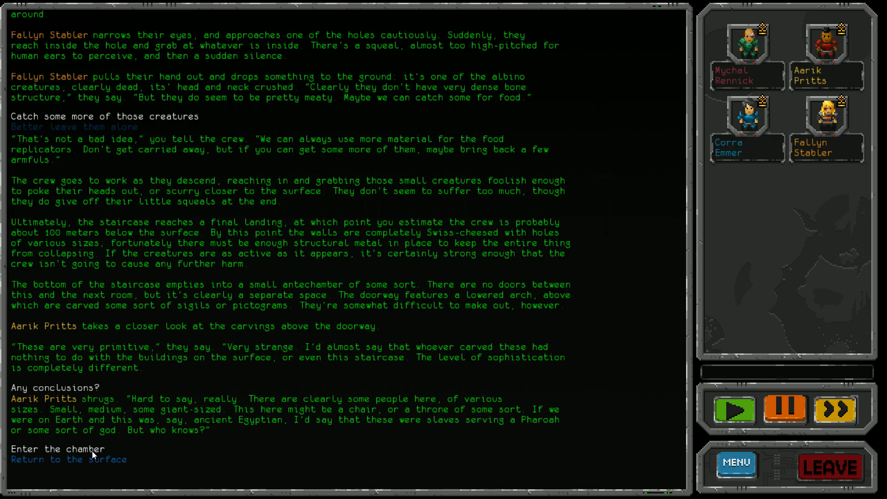
Step: Enter the large circular chamber with the murals and central dais
click(57, 449)
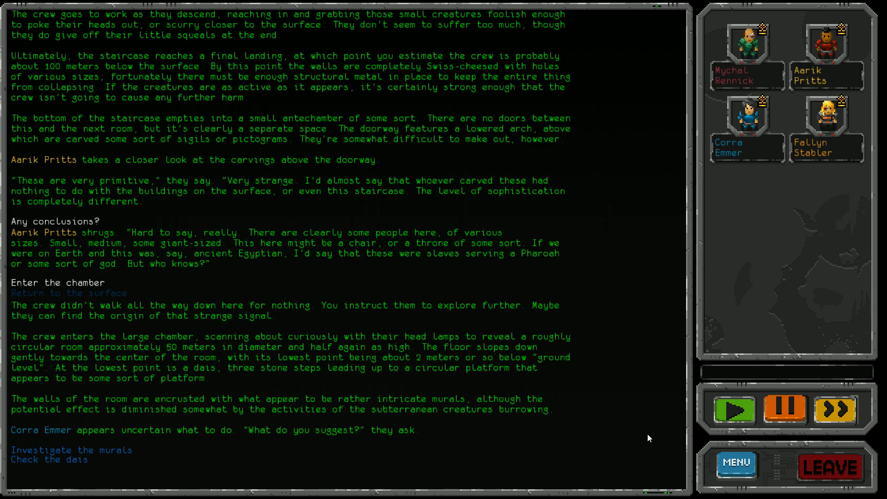
mouse_move(387, 449)
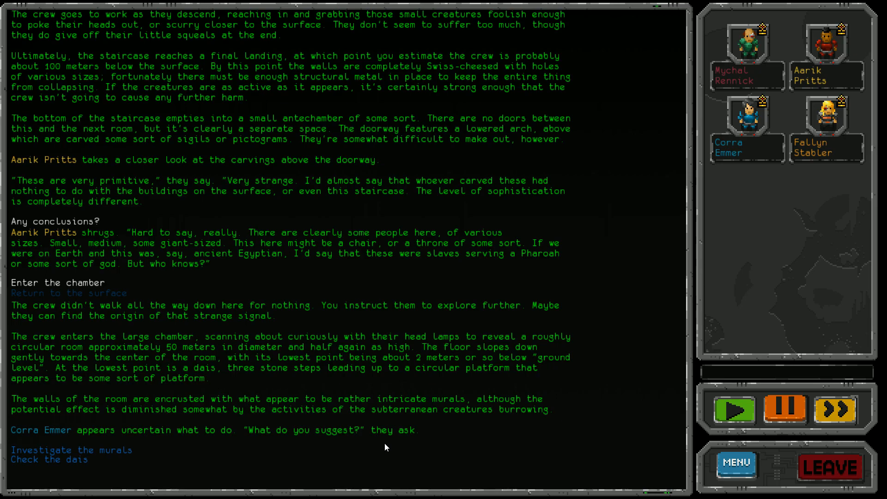
mouse_move(225, 495)
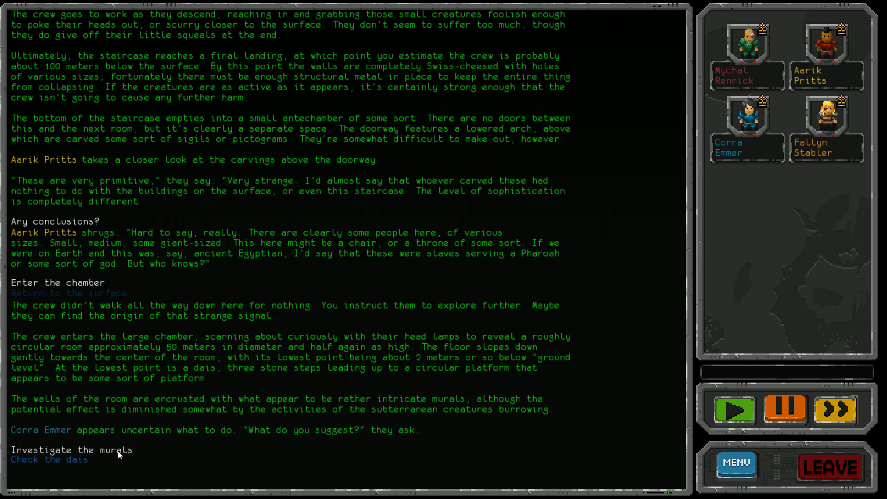
Step: Choose the murals, prompting Fallyn's objection and the move to the dais
click(73, 450)
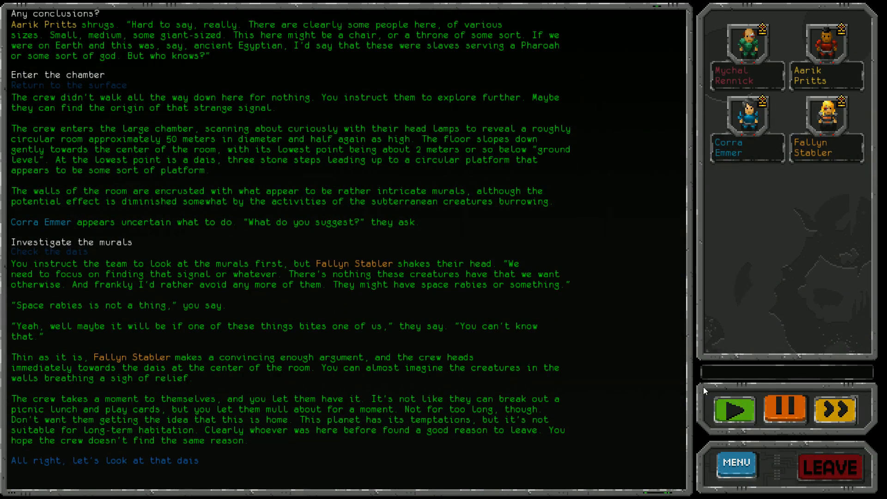
mouse_move(671, 386)
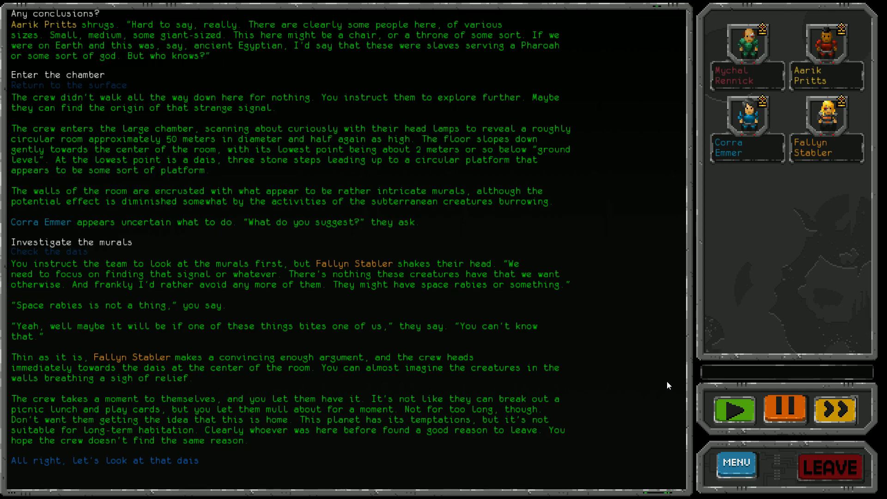
mouse_move(320, 277)
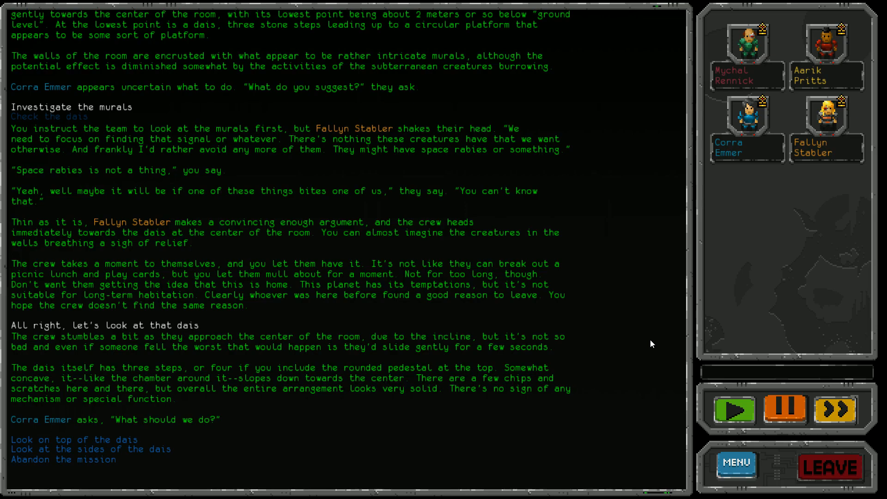
mouse_move(428, 386)
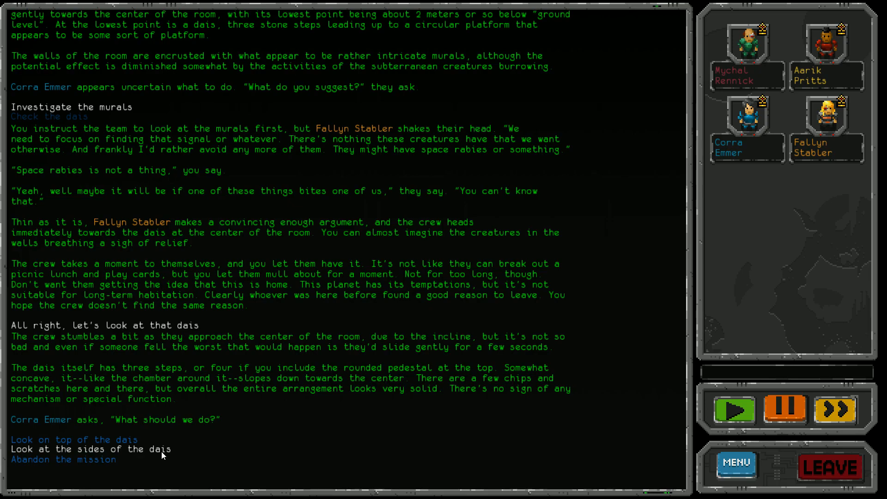
Step: Have the crew examine the sides of the dais, revealing the flickering light beneath
click(91, 449)
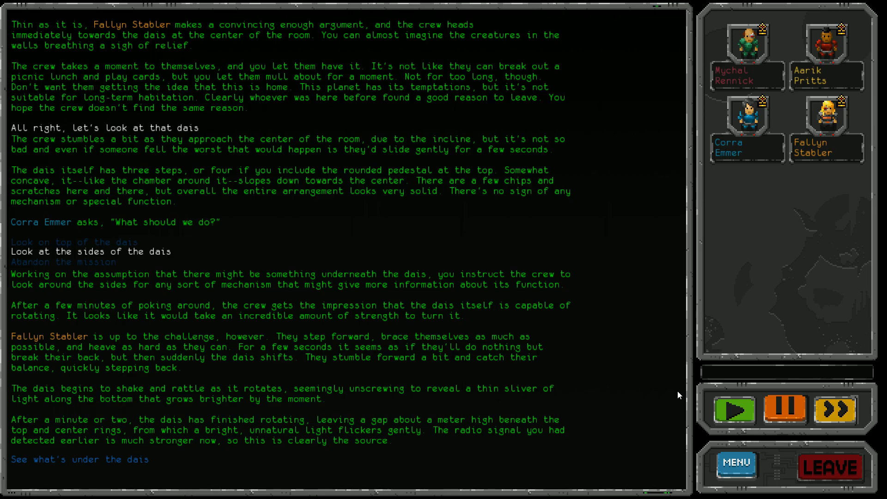
mouse_move(133, 459)
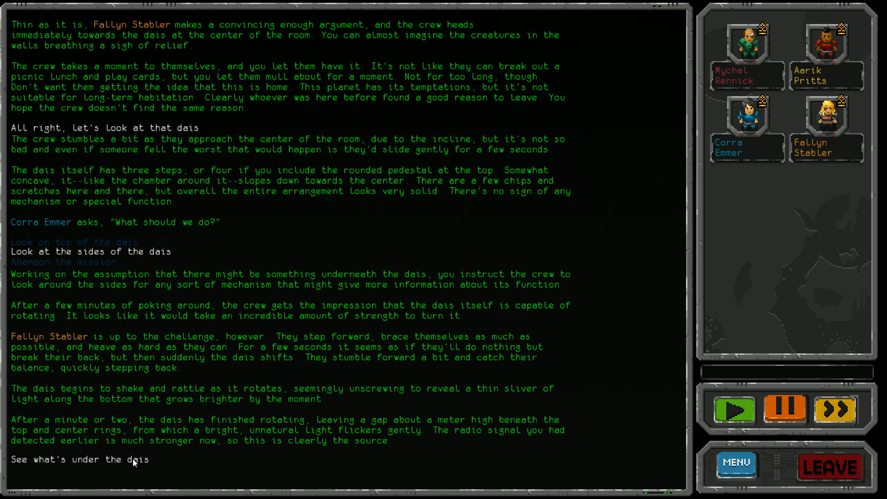
Step: Send the crew to see what's under the dais and haul the lit device to the shuttle
click(81, 459)
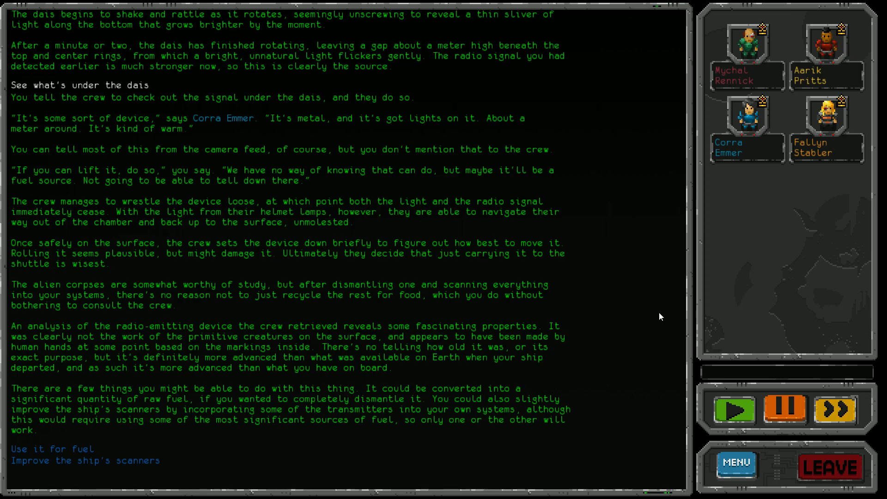
mouse_move(752, 255)
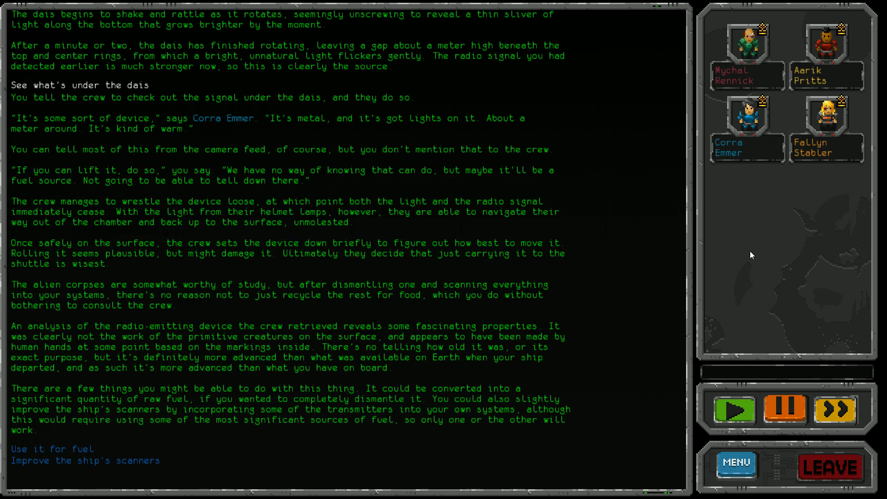
Step: Improve the ship's scanners with the device for +30 food, then leave the terminal
click(86, 460)
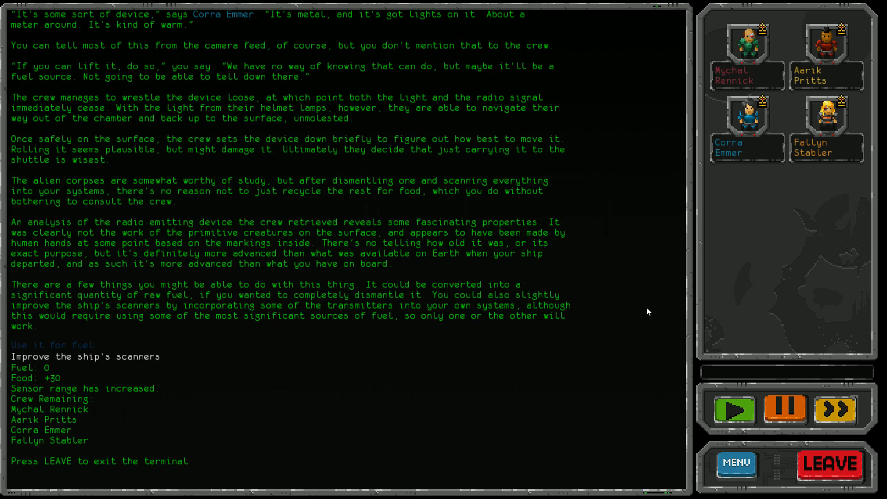
mouse_move(513, 270)
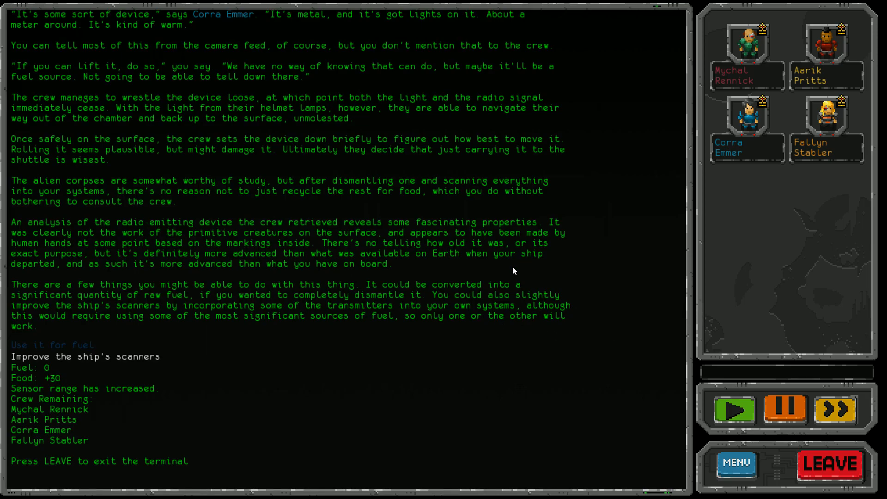
mouse_move(483, 403)
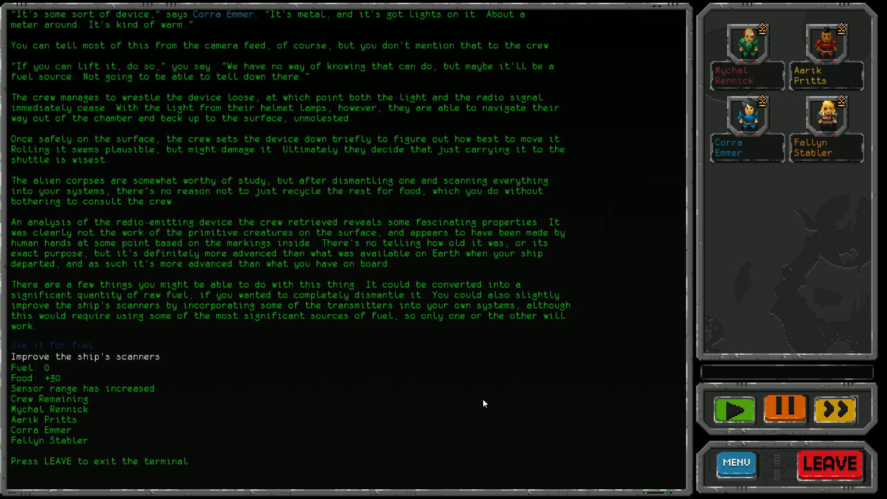
mouse_move(737, 464)
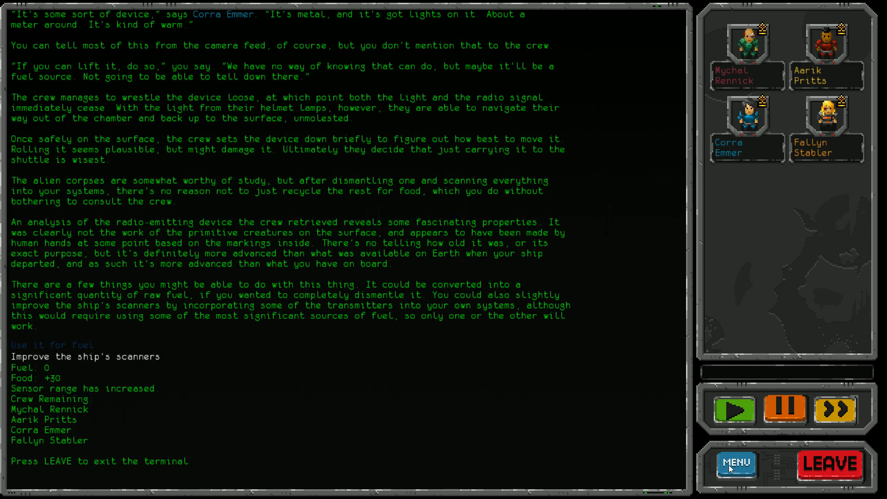
click(830, 465)
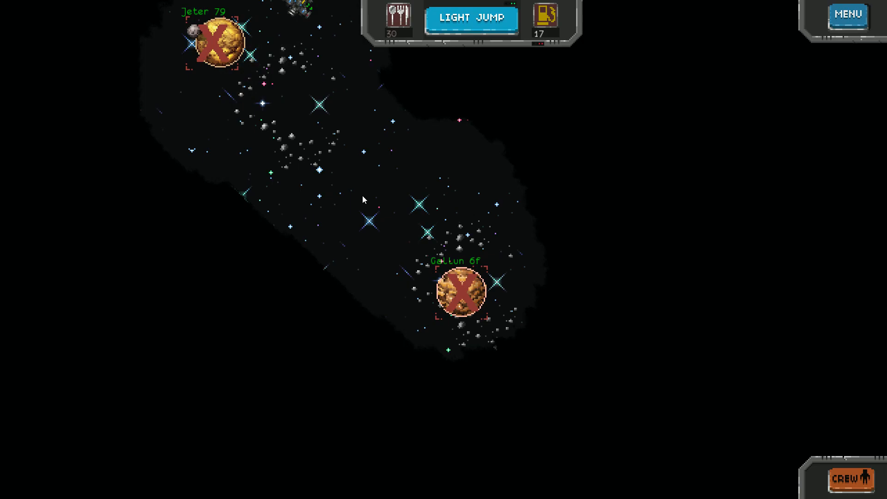
mouse_move(464, 53)
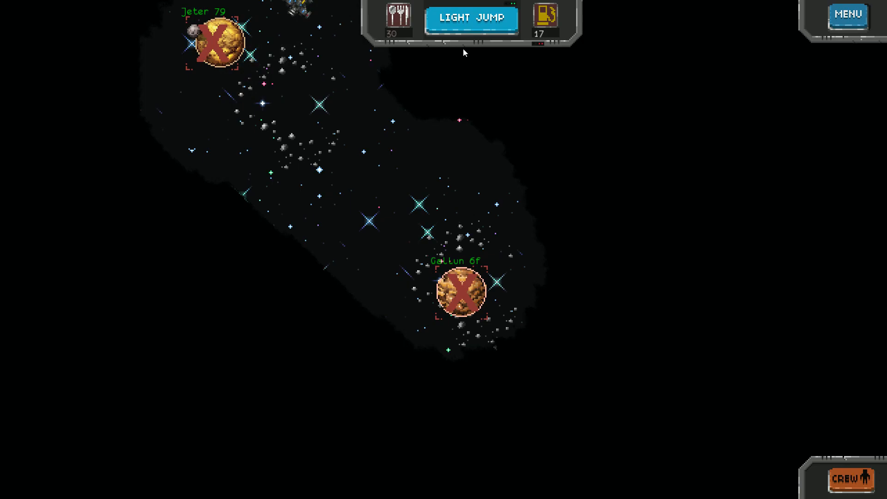
Step: Jump to the next system, review Le Guin 49's briefing and proceed to crew deployment
click(471, 18)
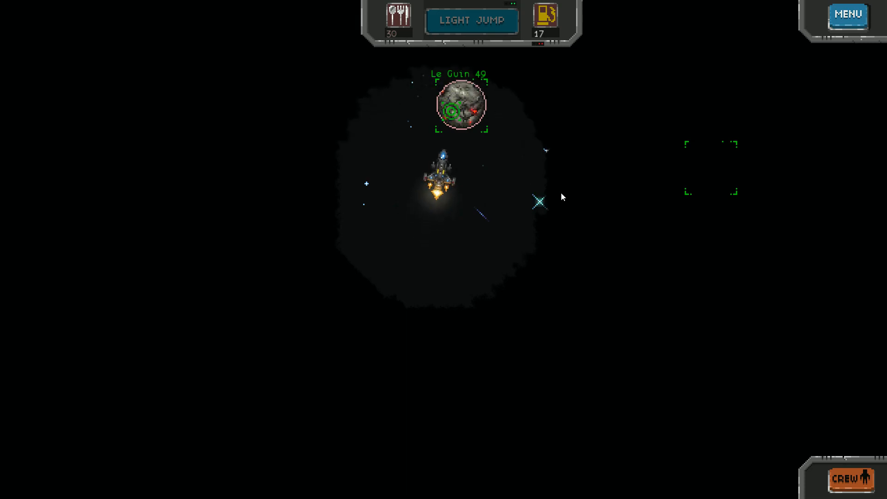
click(460, 106)
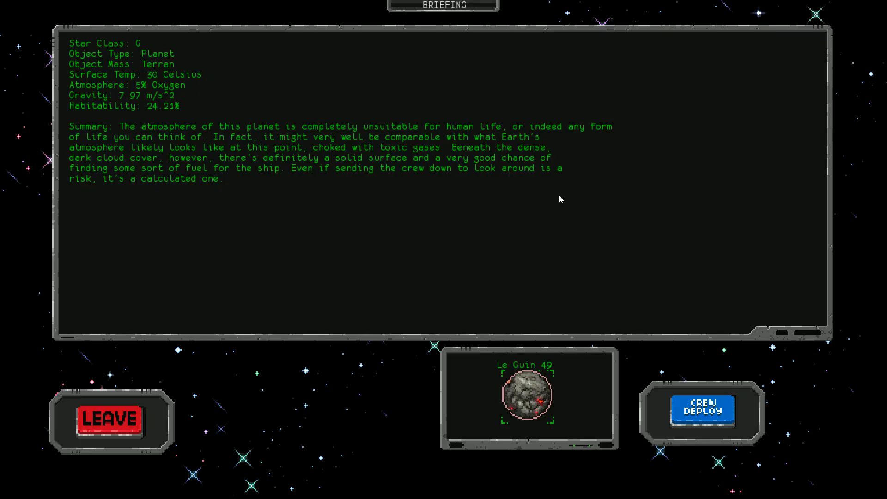
mouse_move(788, 293)
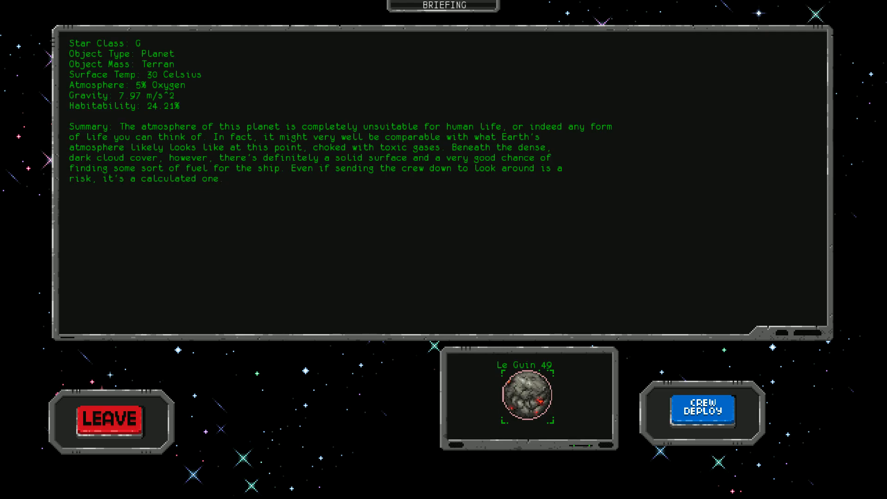
mouse_move(705, 423)
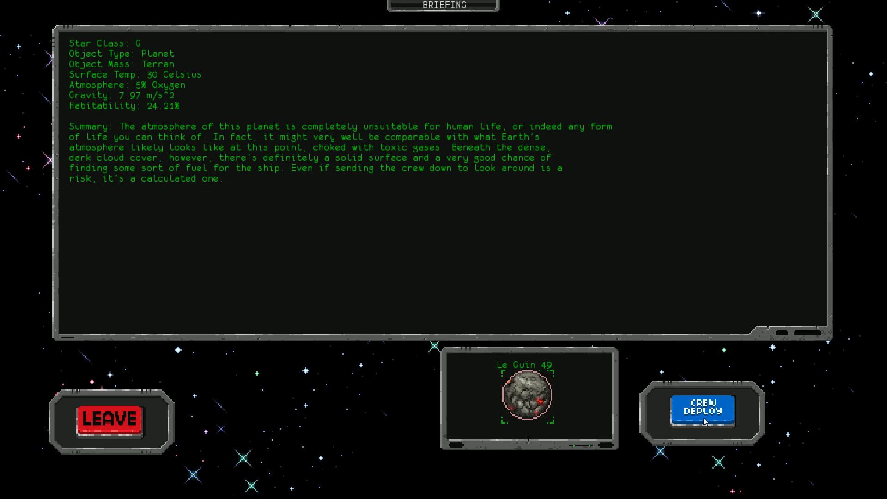
click(702, 412)
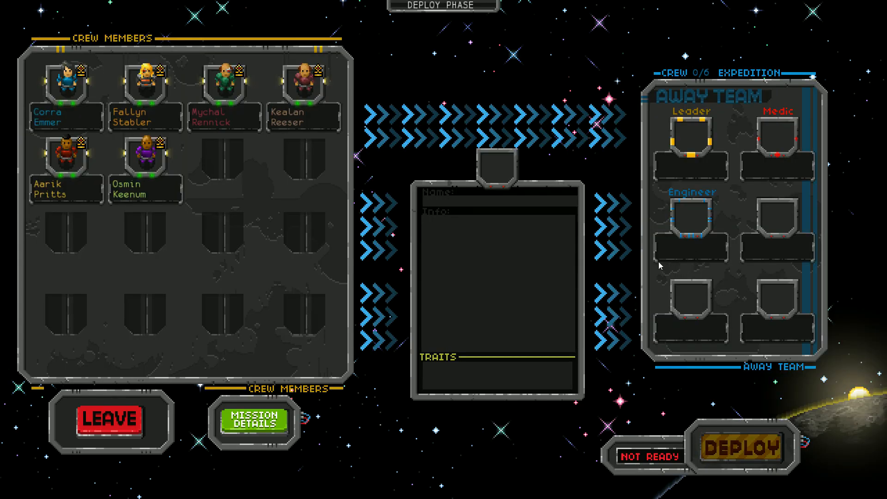
Step: Assign Corra Emmer as leader, Fallyn Stabler, Mychal Rennick as medic and Aarik Pritts as engineer
click(65, 85)
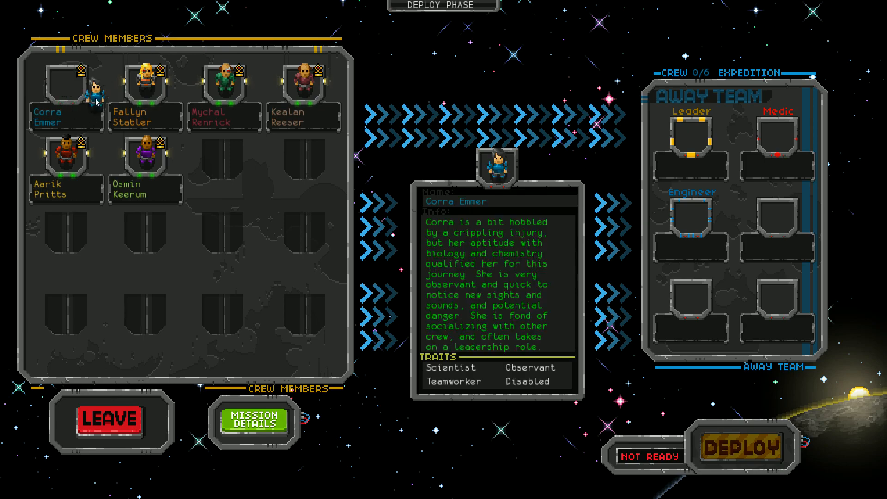
click(65, 85)
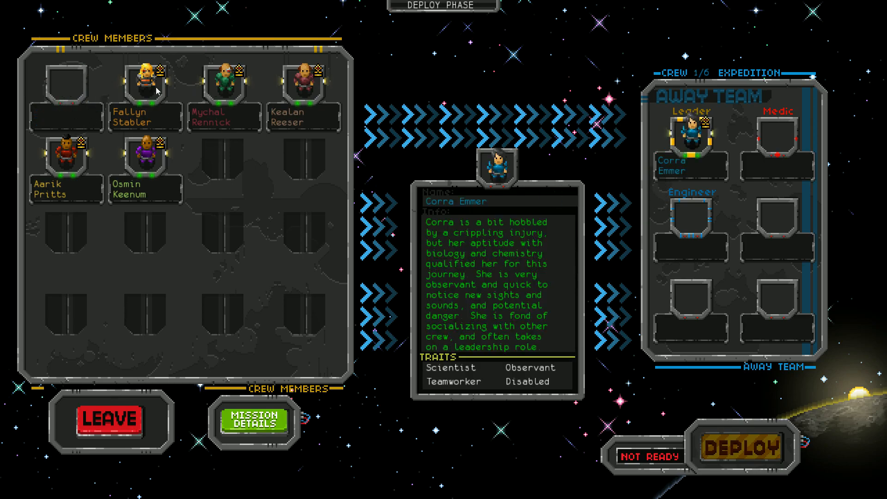
click(145, 85)
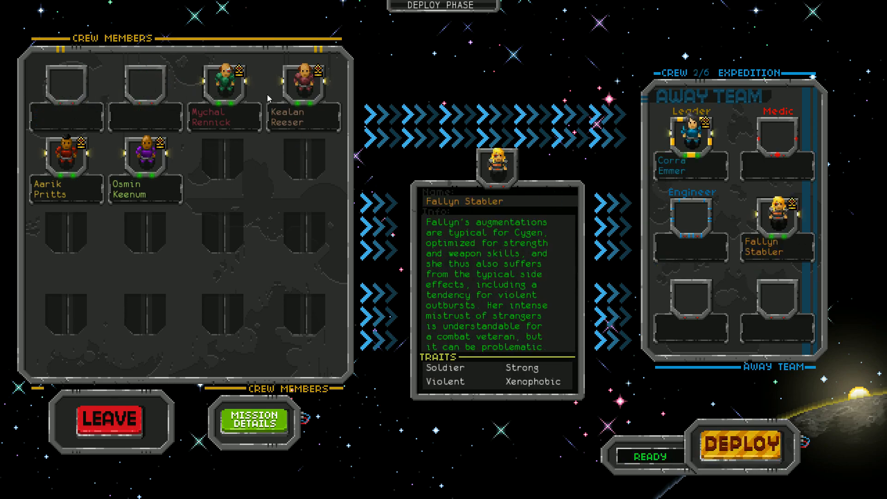
click(224, 85)
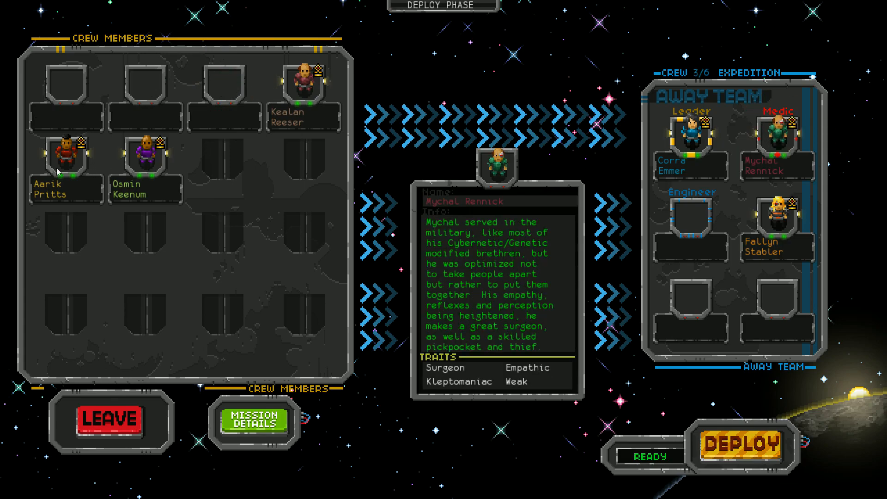
click(64, 158)
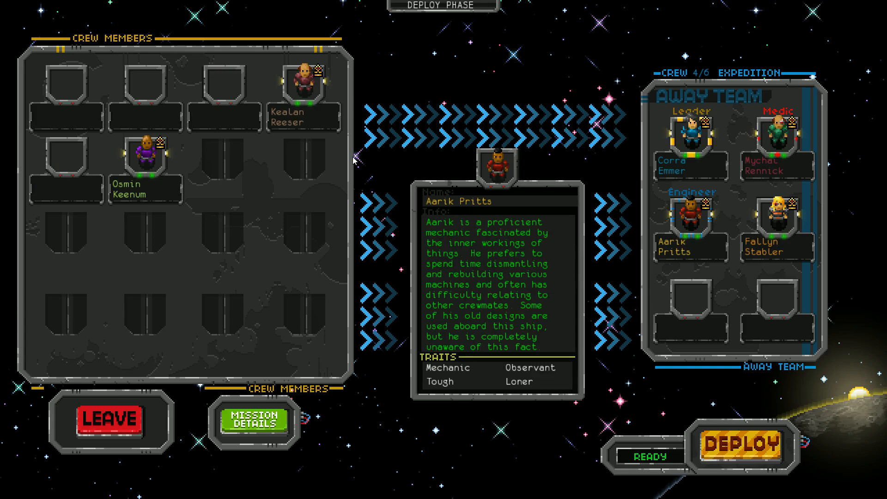
Step: Compare Kealan Reeser and Osmin Keenum, keep Reeser on the team and deploy to Le Guin 49
click(303, 88)
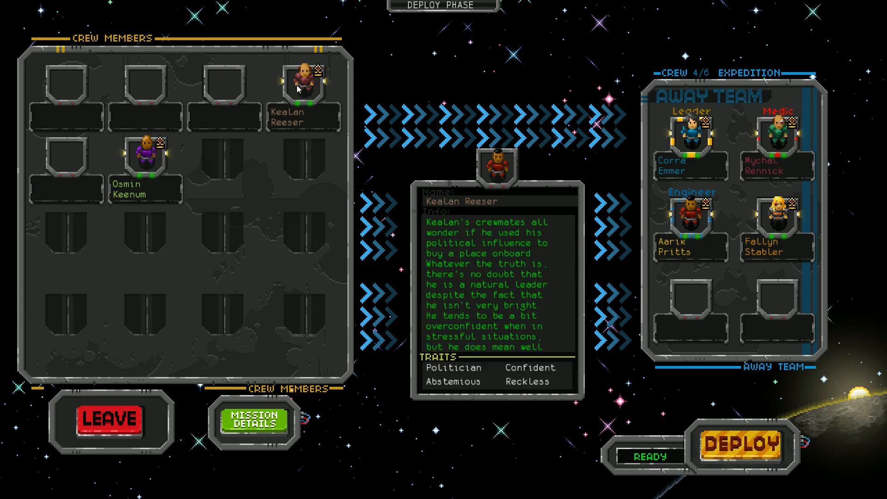
mouse_move(157, 154)
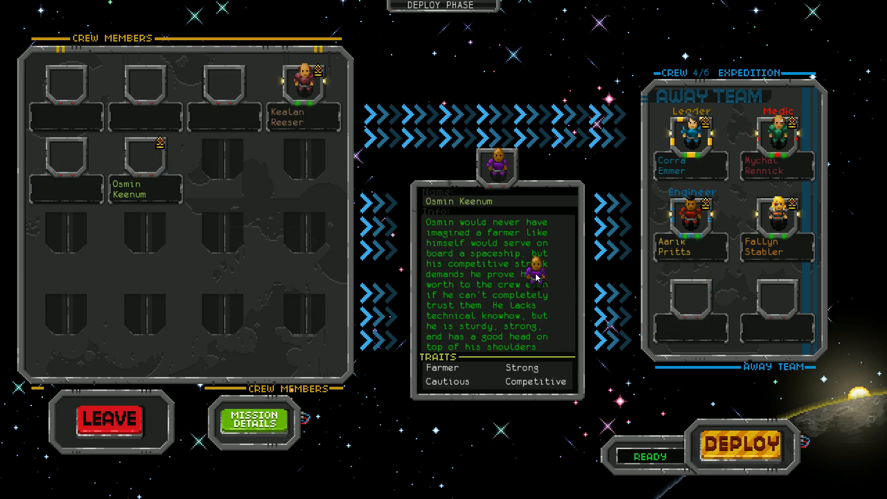
click(778, 218)
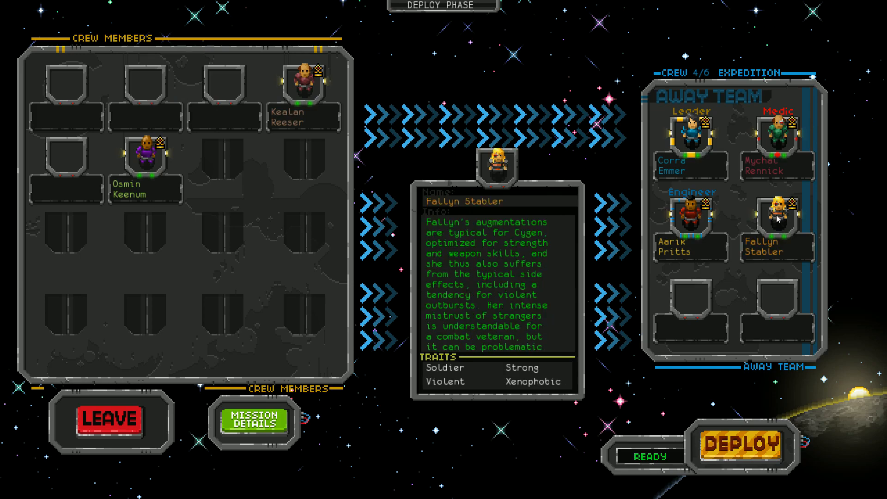
click(145, 155)
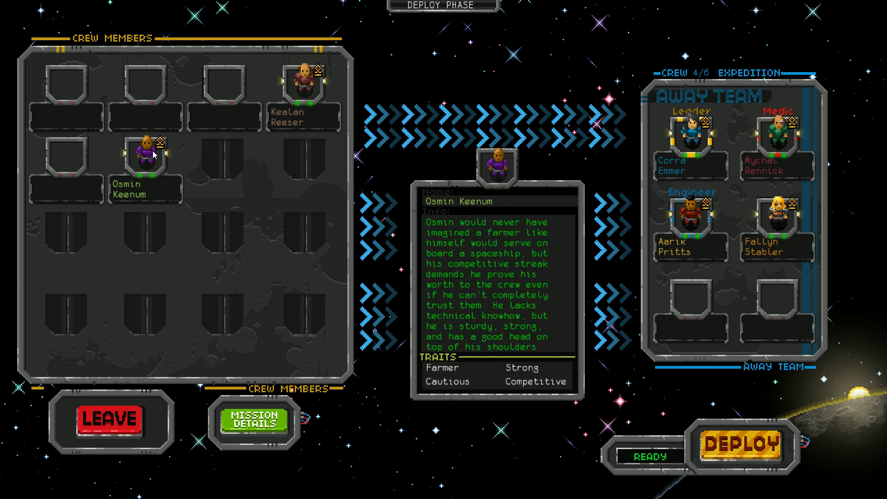
click(303, 85)
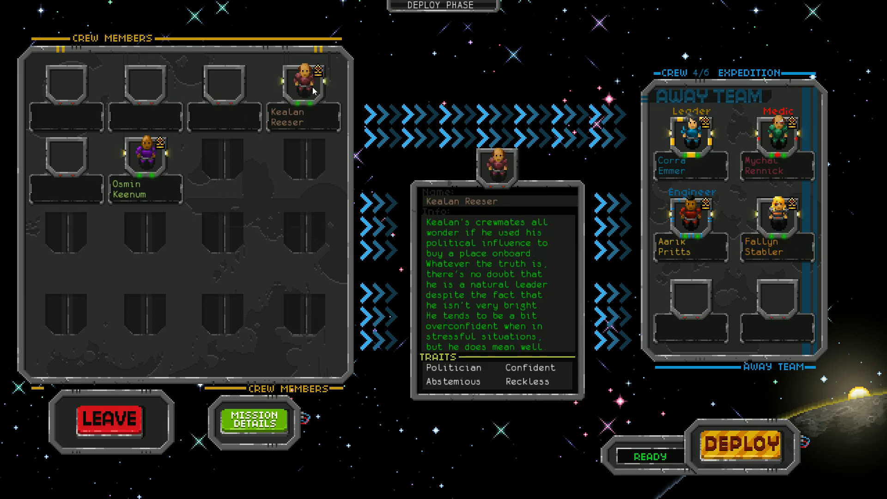
mouse_move(314, 88)
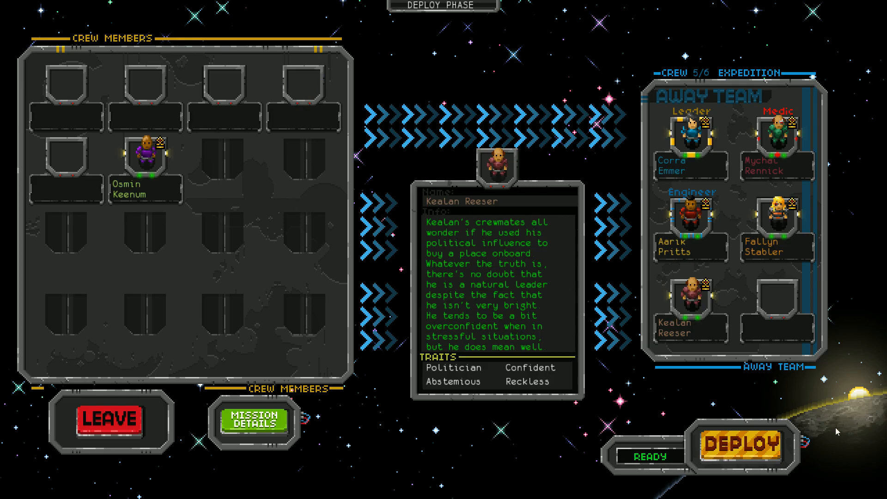
mouse_move(739, 446)
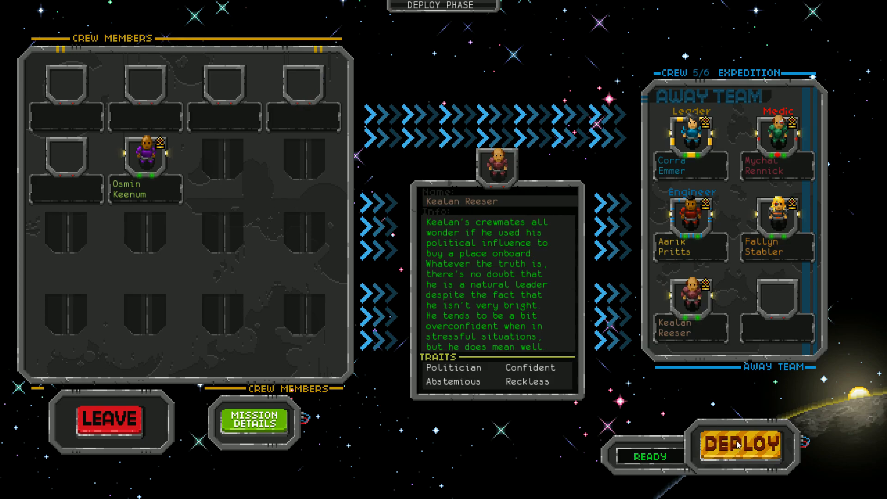
click(739, 445)
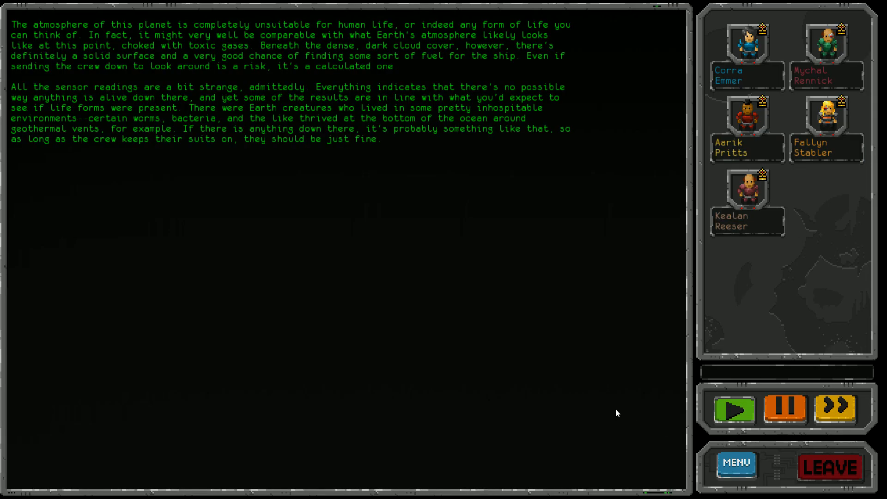
mouse_move(833, 408)
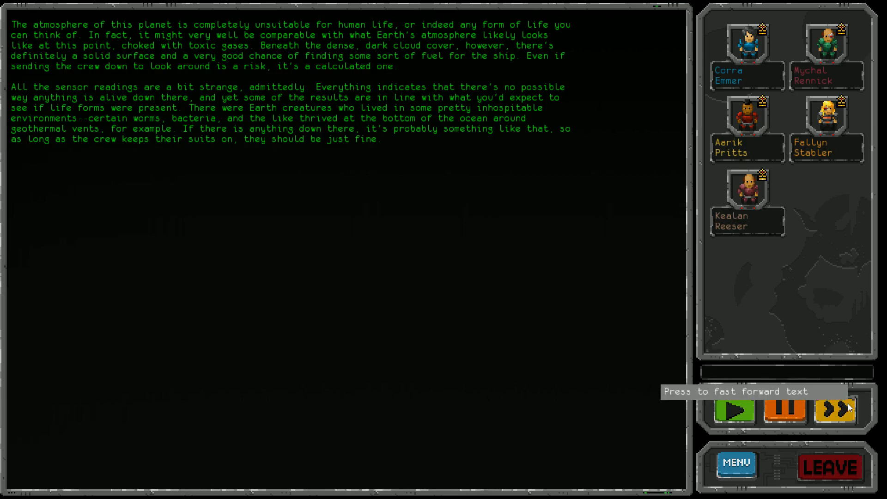
Step: Fast-forward the expedition log about the toxic planet and its sensor readings
click(834, 408)
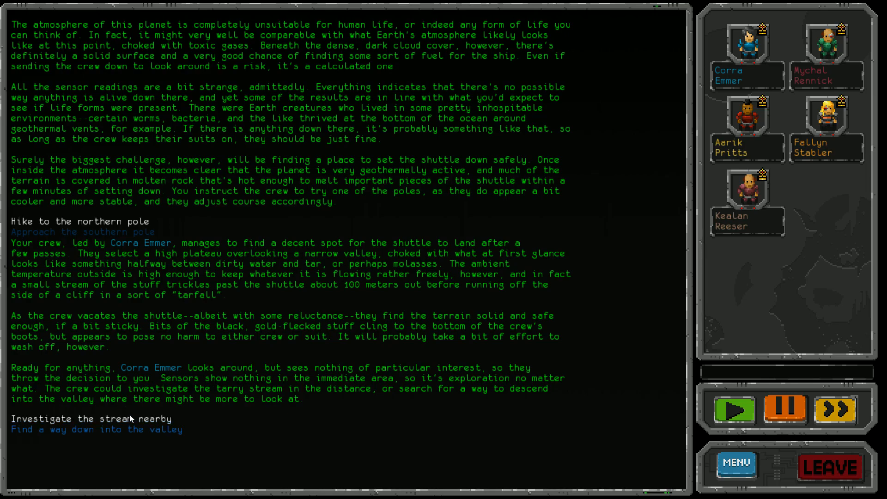
Step: Send the crew to investigate the tarry stream near the plateau
click(90, 418)
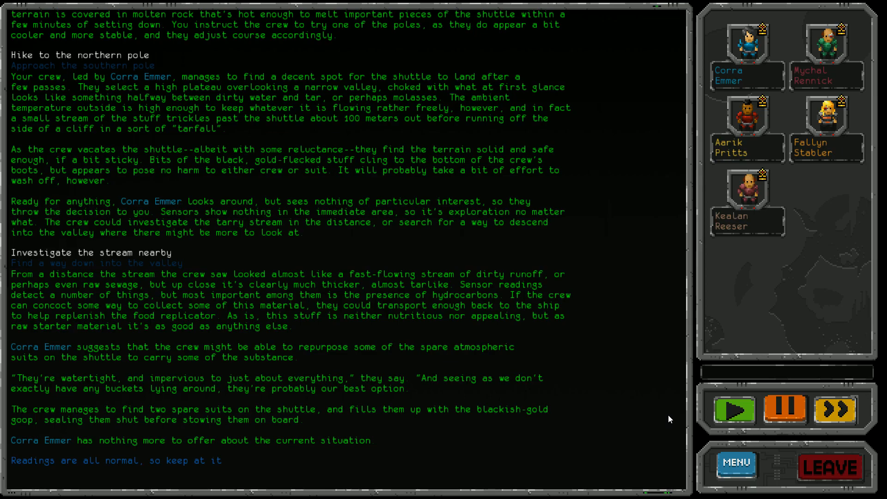
mouse_move(211, 483)
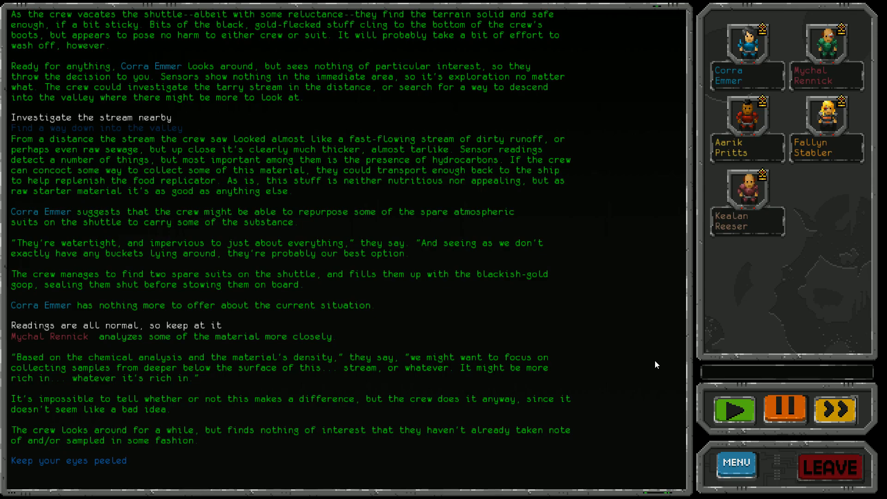
mouse_move(102, 467)
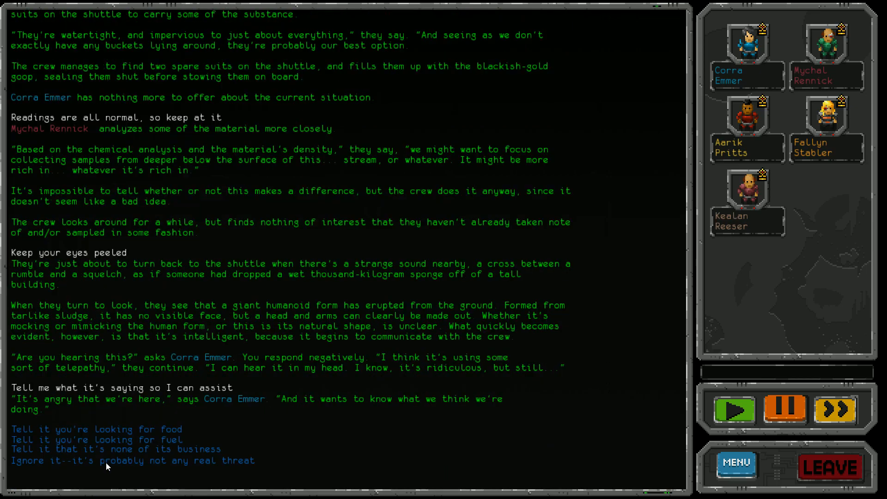
mouse_move(633, 387)
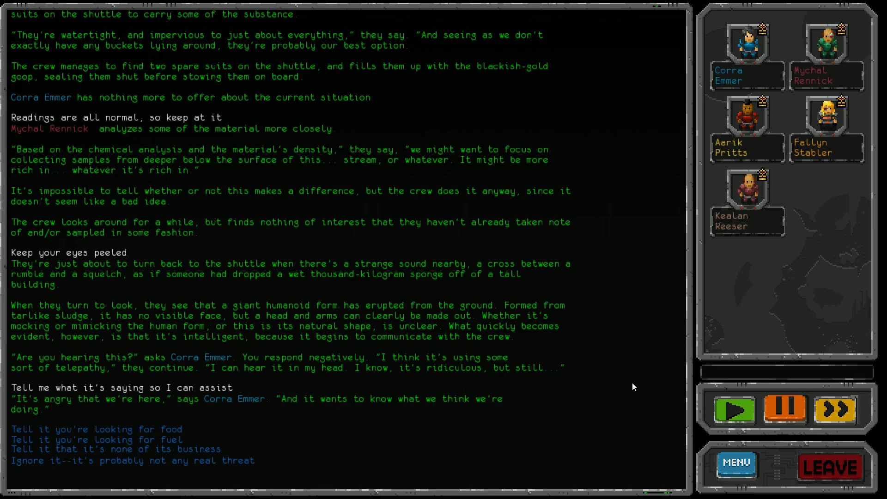
mouse_move(136, 422)
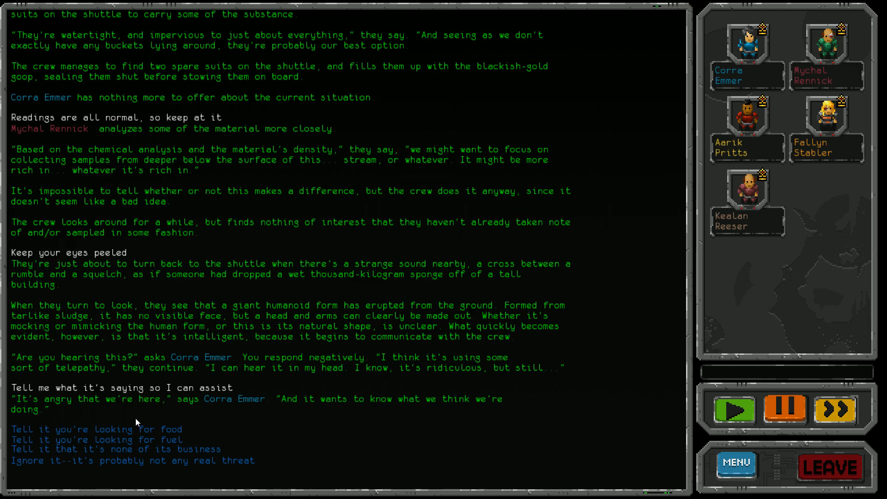
Step: Tell the tar creature the crew is looking for food
click(94, 428)
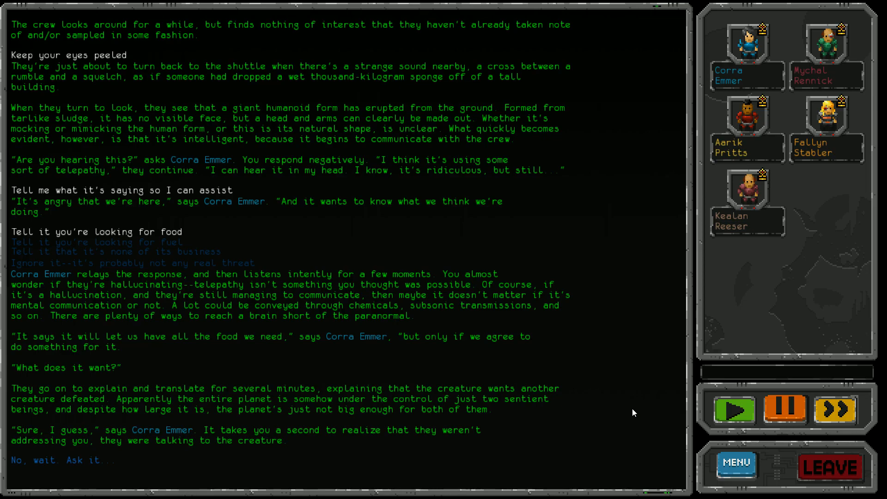
mouse_move(604, 401)
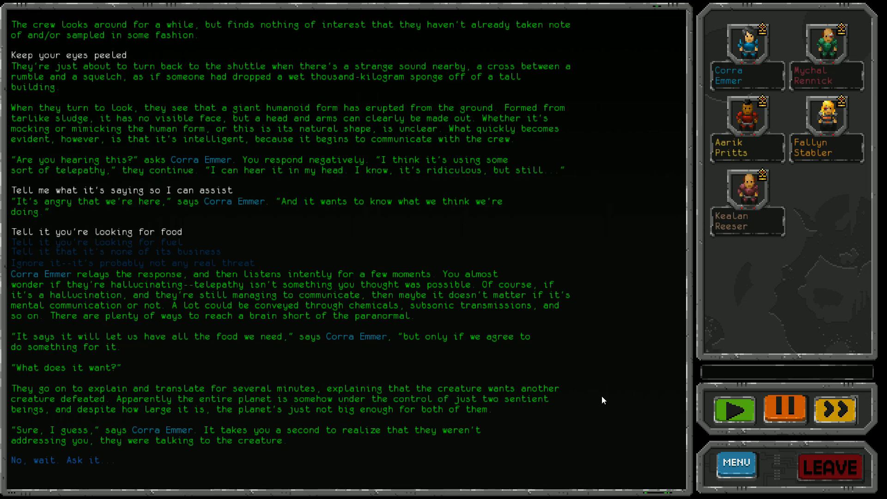
mouse_move(61, 471)
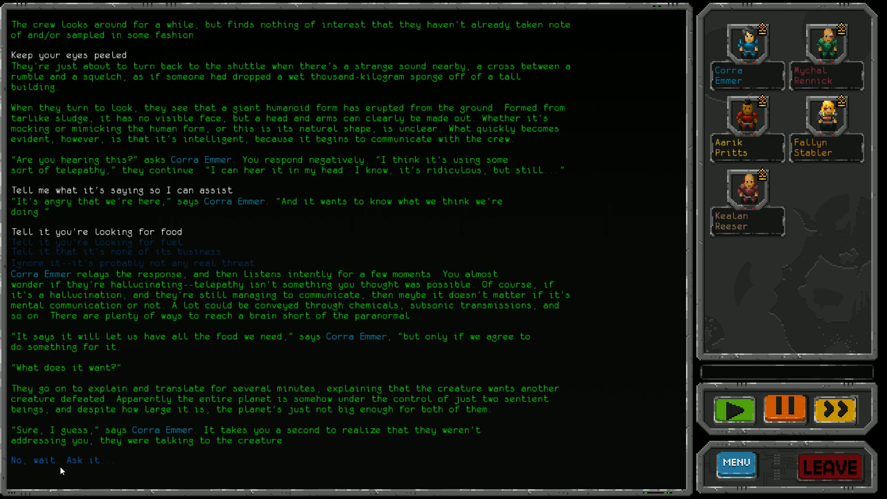
Step: Halt the agreement and question the creature before fighting its rival
click(56, 461)
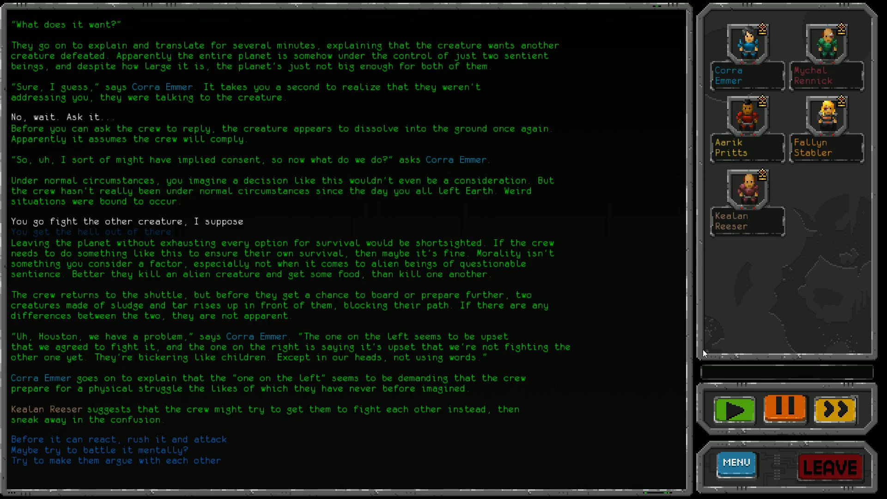
mouse_move(273, 462)
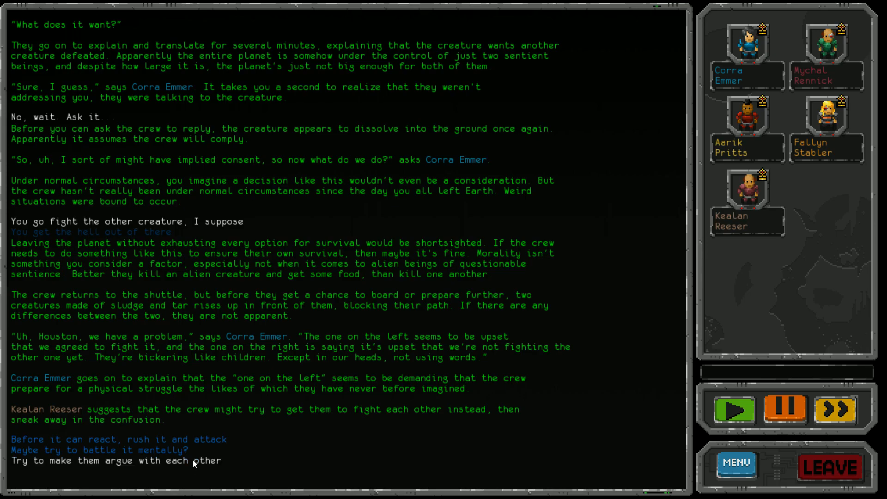
Step: Provoke the two sludge creatures into arguing with each other
click(117, 460)
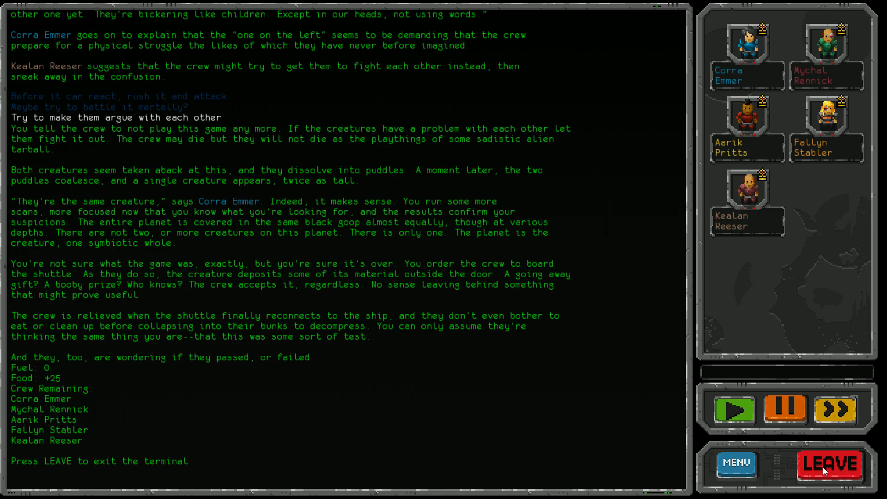
Step: Leave the Le Guin 49 terminal and return to the star map with the crew and +25 food
click(828, 465)
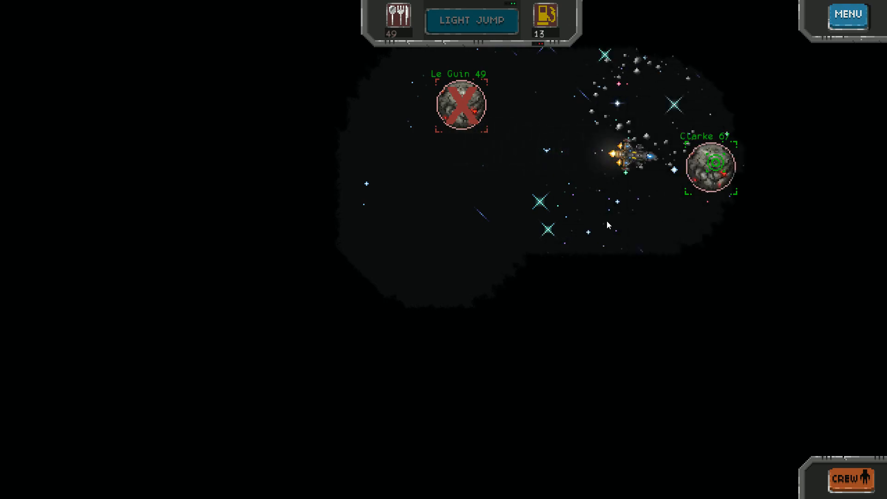
Step: Bring up the Clarke 67 planet briefing describing dead planets and a north-pole beacon
click(710, 165)
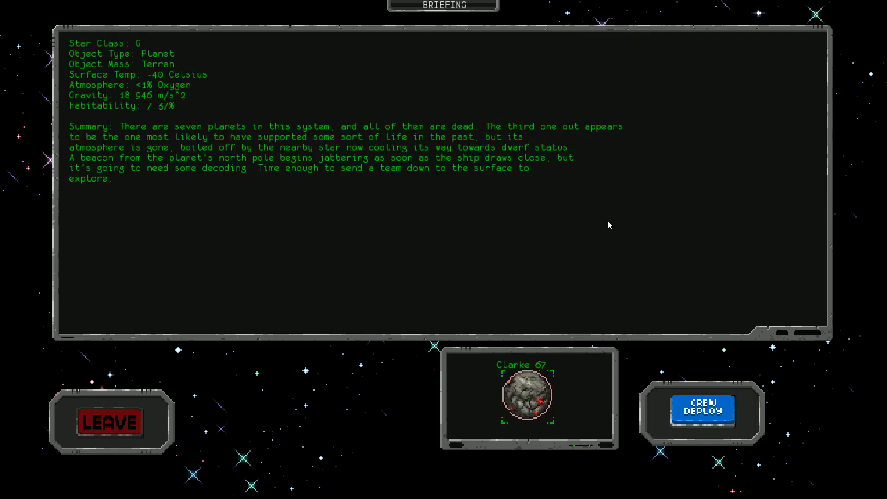